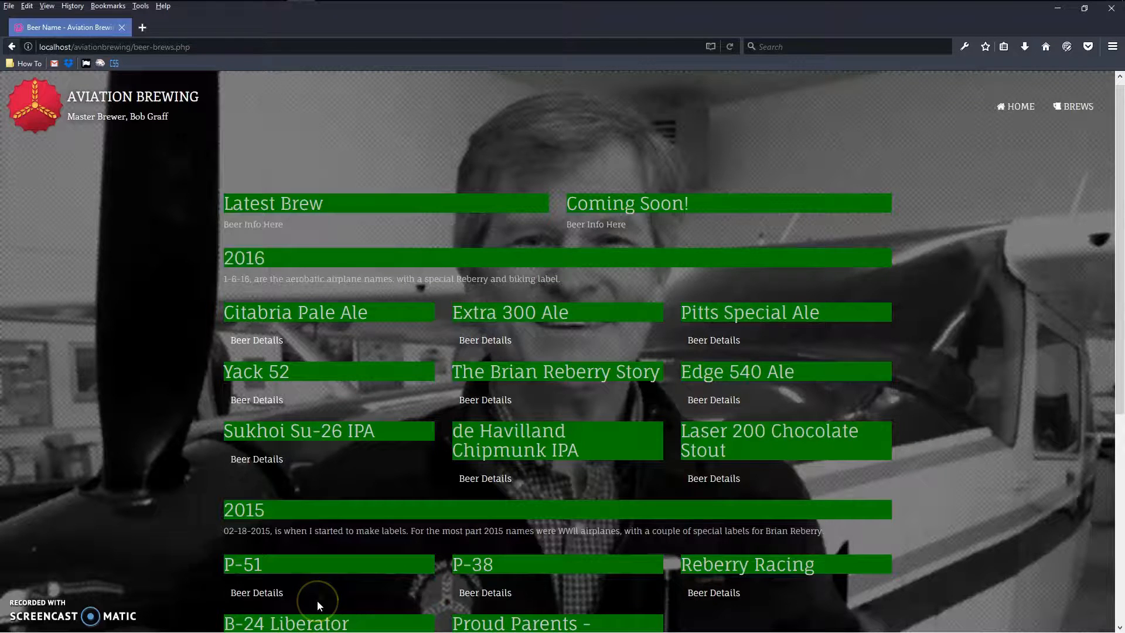
pyautogui.moveTo(530, 480)
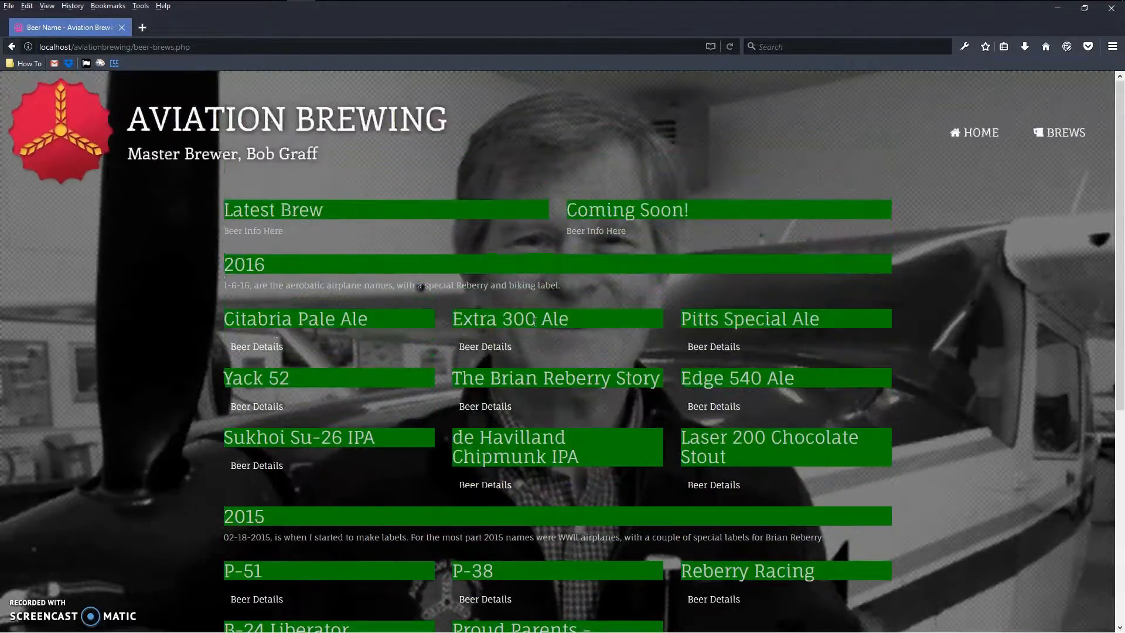
pyautogui.scroll(-3)
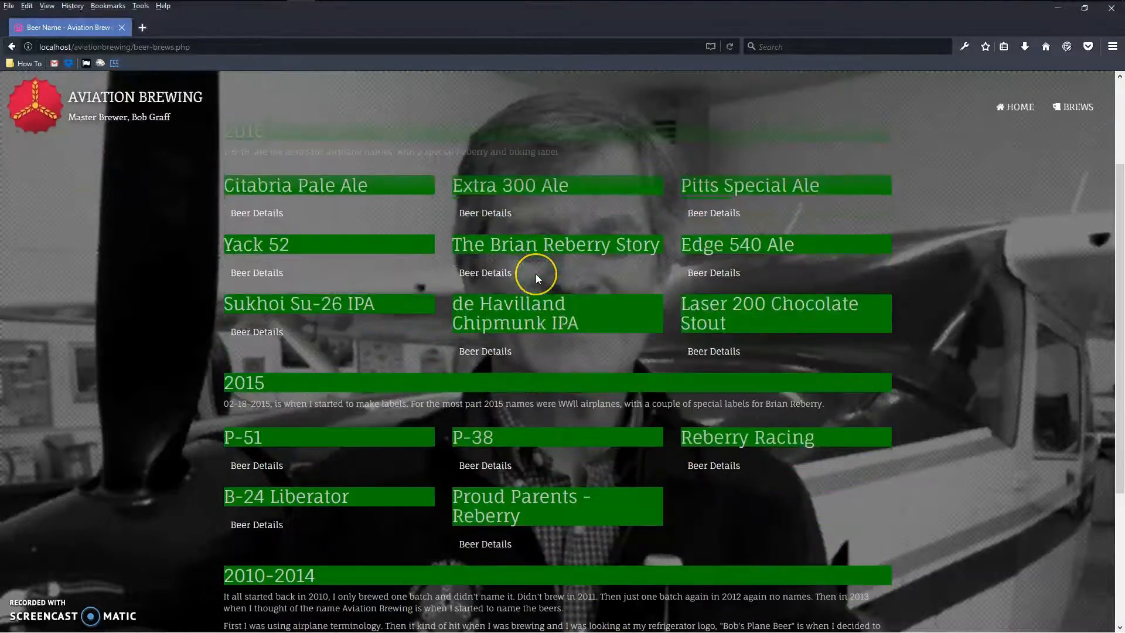
pyautogui.scroll(-3)
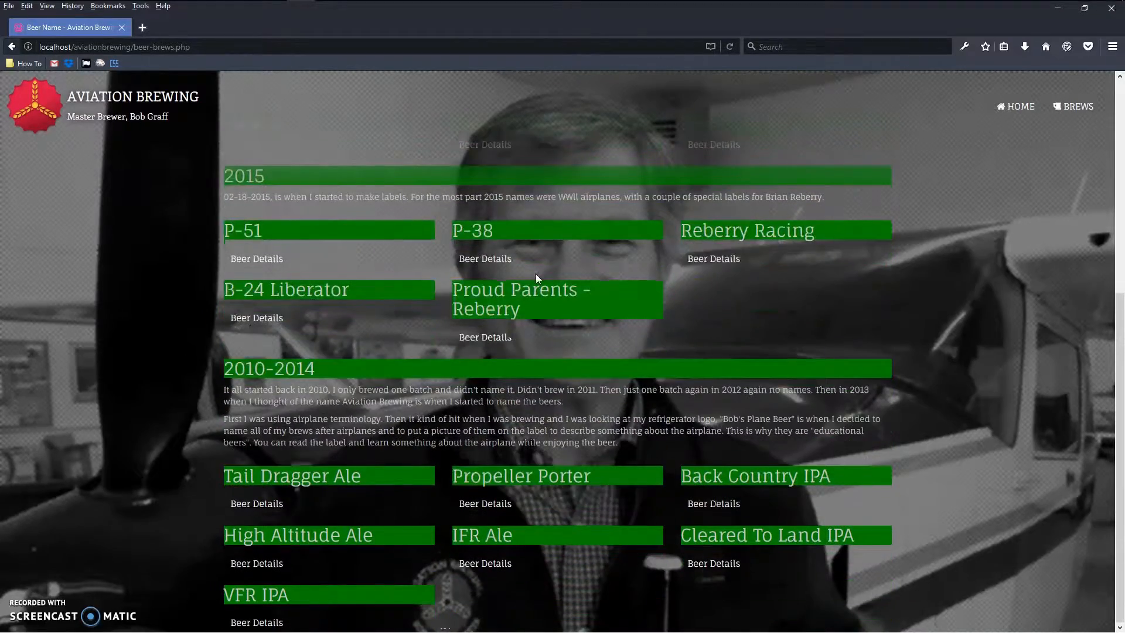
pyautogui.scroll(3)
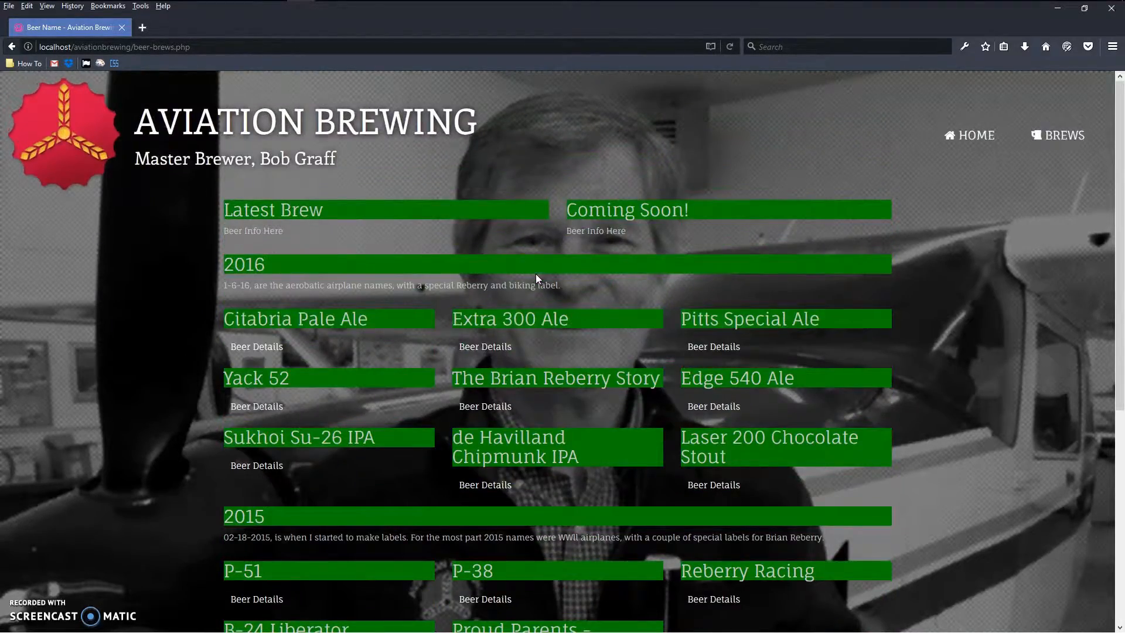
pyautogui.scroll(-3)
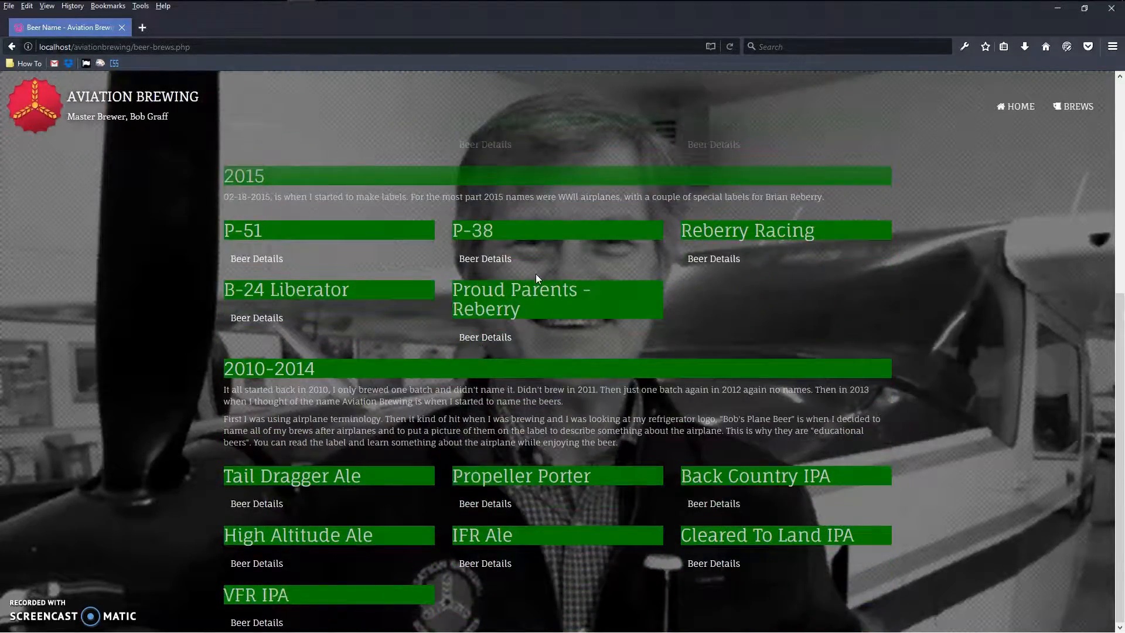
pyautogui.scroll(3)
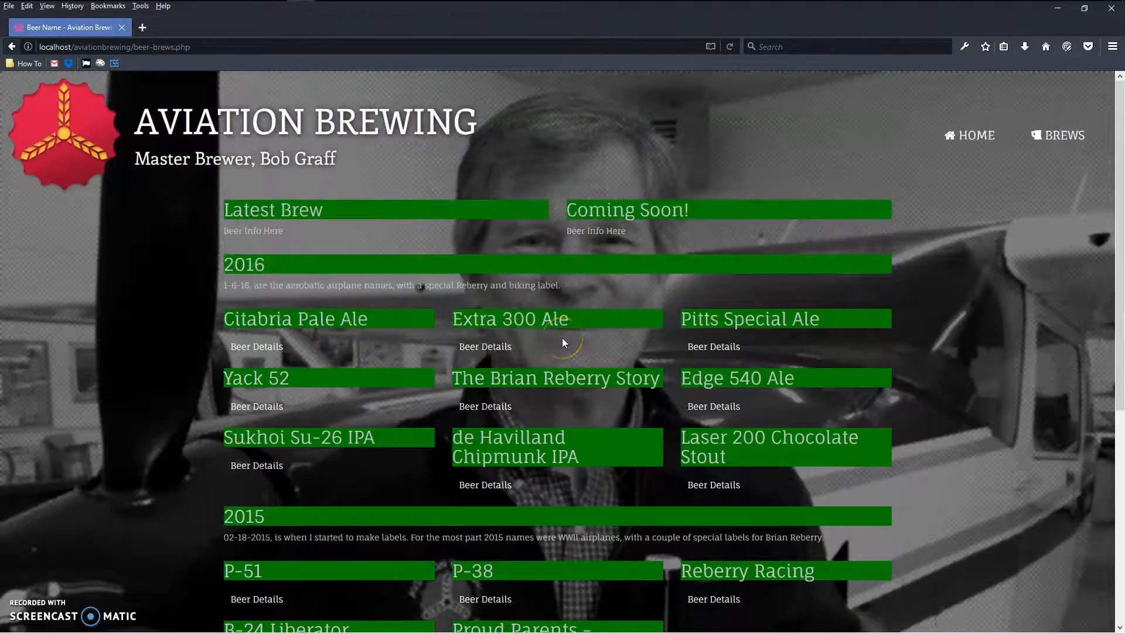
pyautogui.scroll(-3)
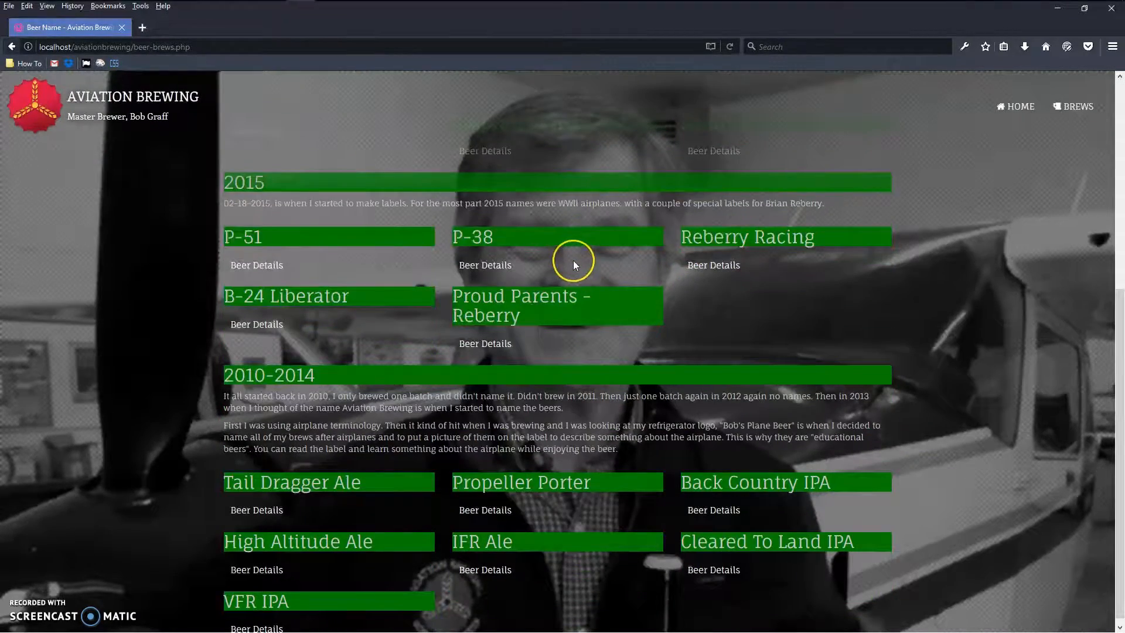
pyautogui.scroll(3)
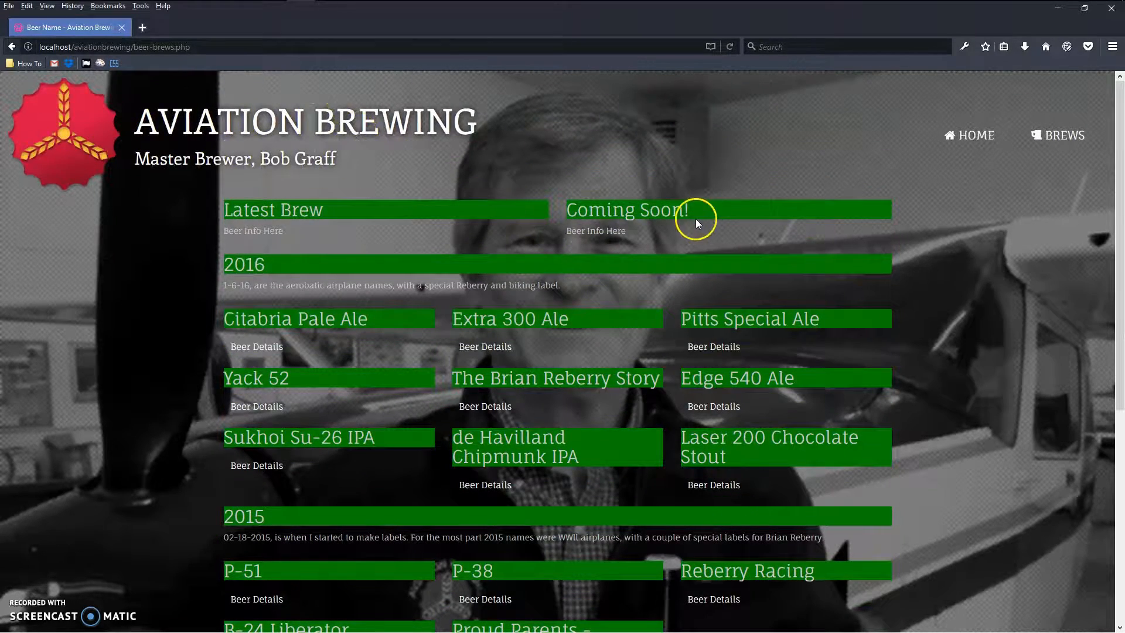
pyautogui.scroll(-3)
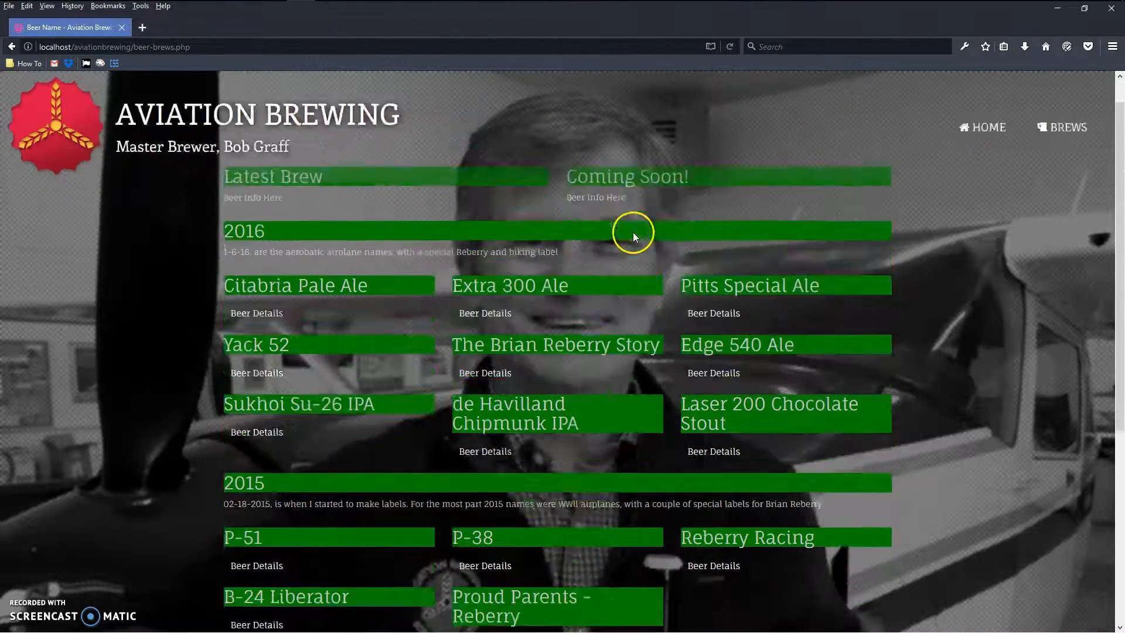
pyautogui.scroll(-3)
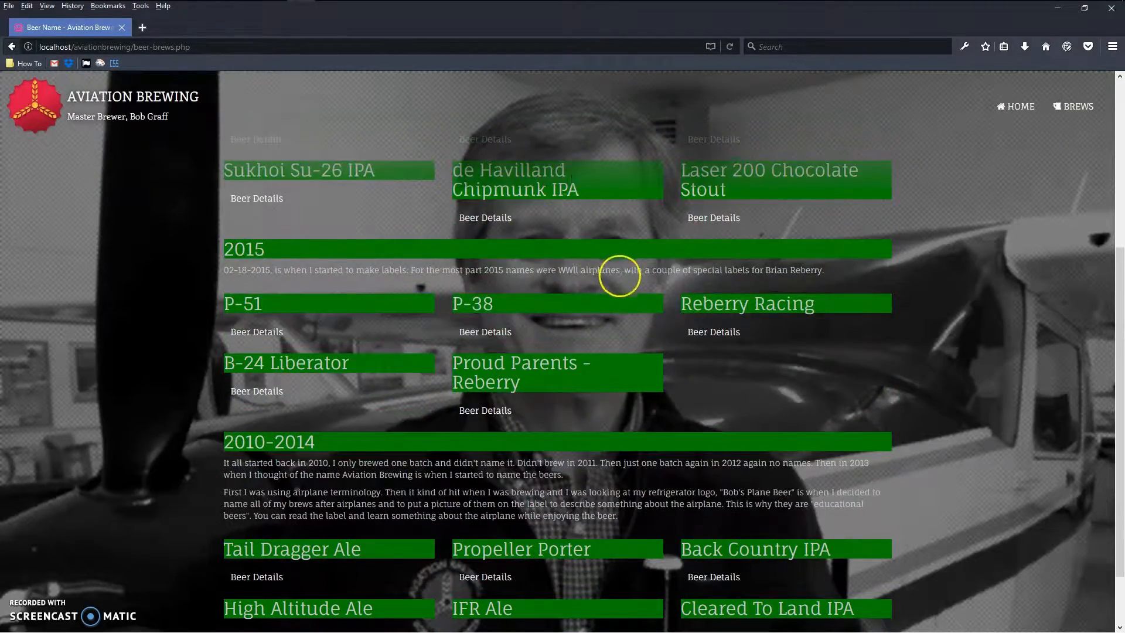
pyautogui.scroll(3)
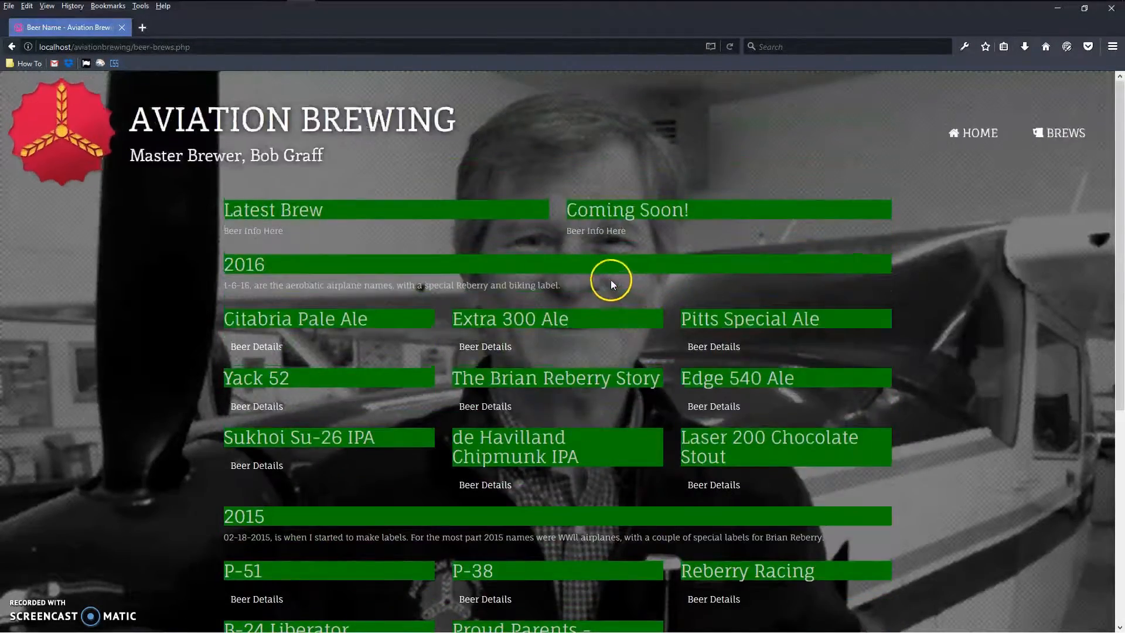
pyautogui.scroll(-3)
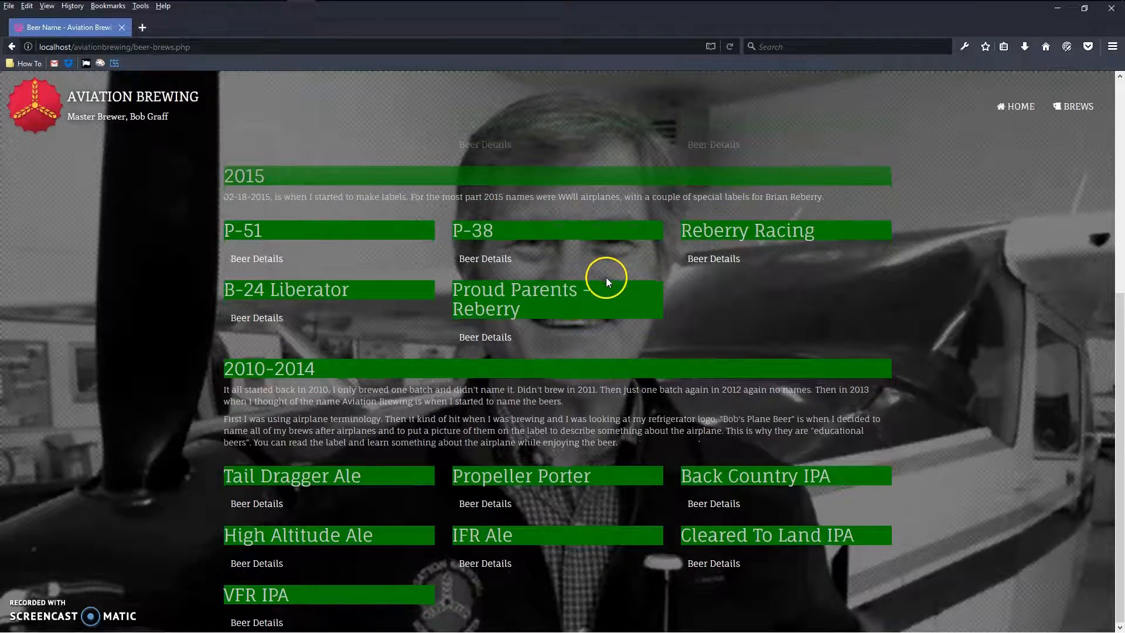
pyautogui.scroll(3)
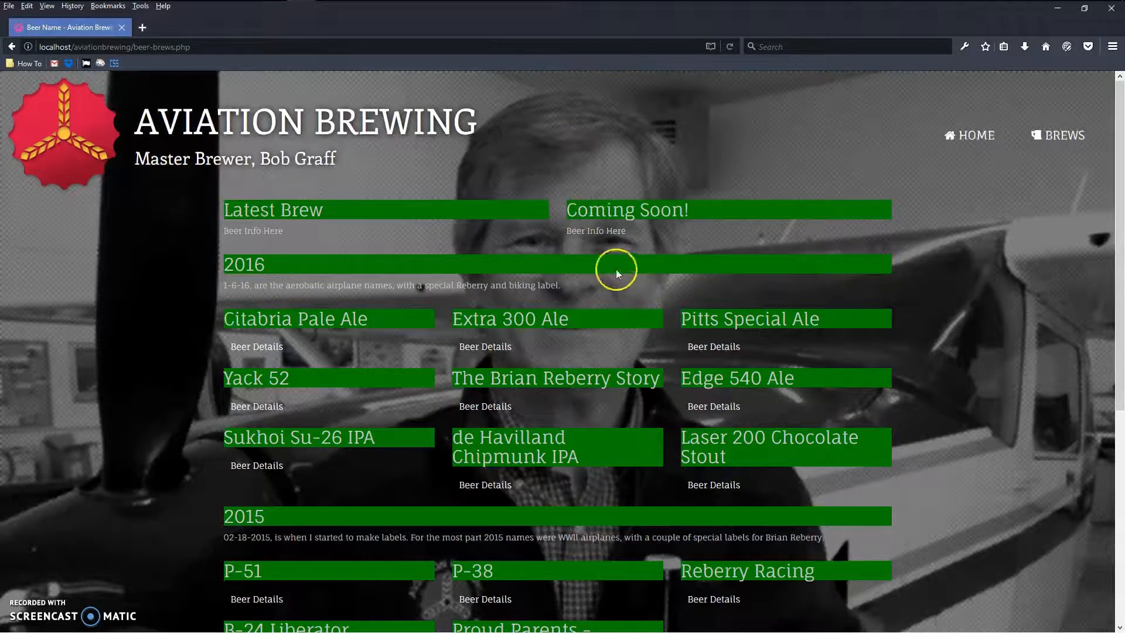
pyautogui.scroll(-3)
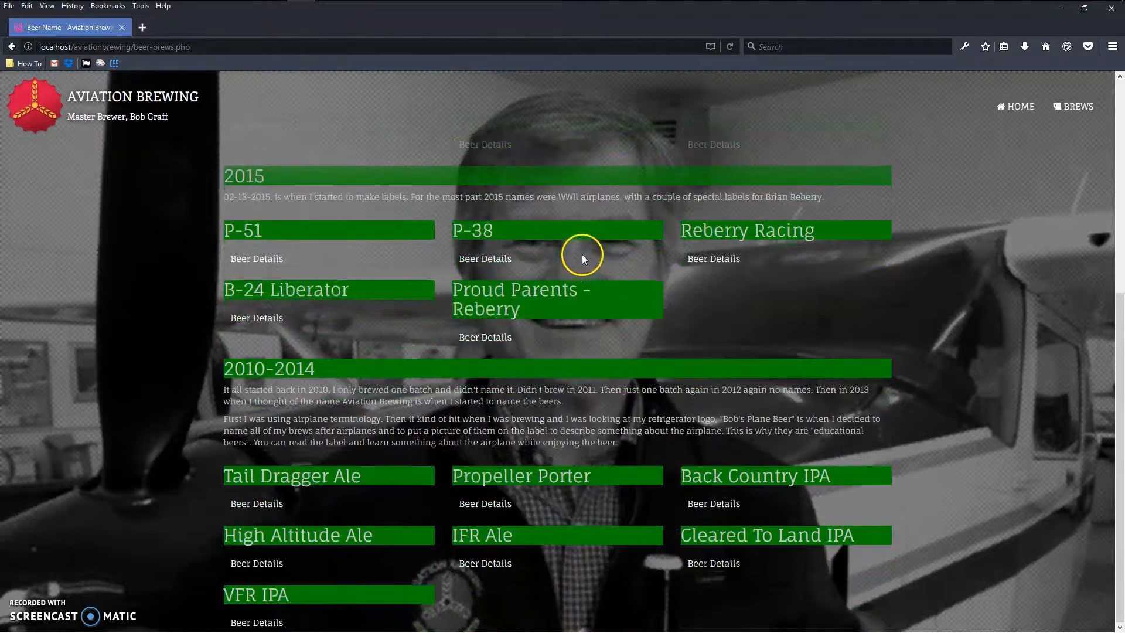
pyautogui.moveTo(915, 147)
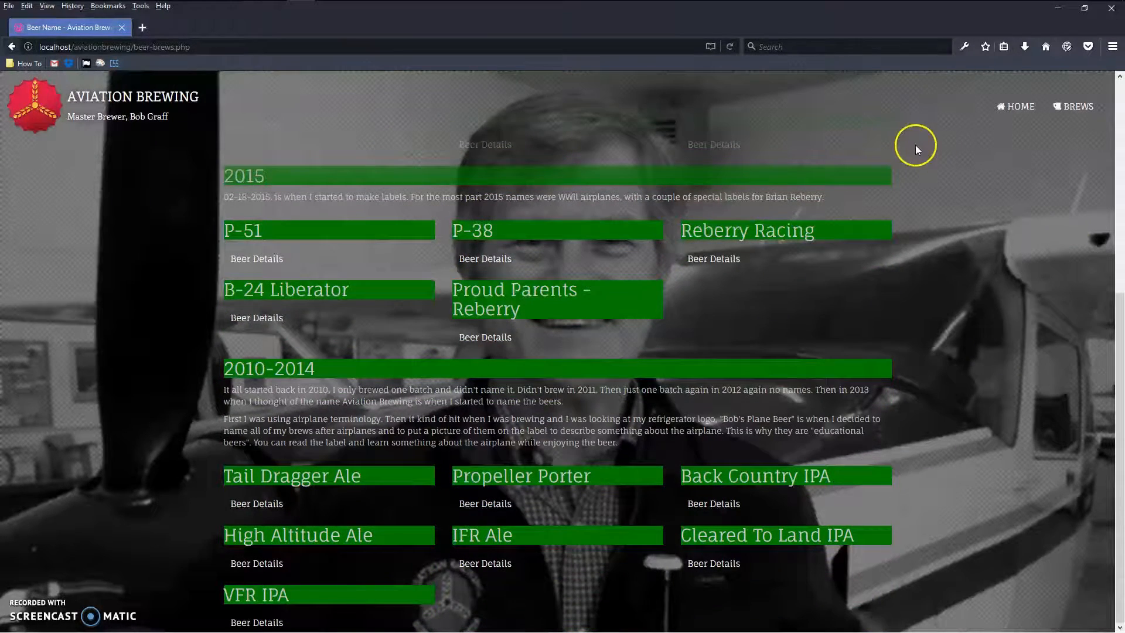
pyautogui.moveTo(968, 131)
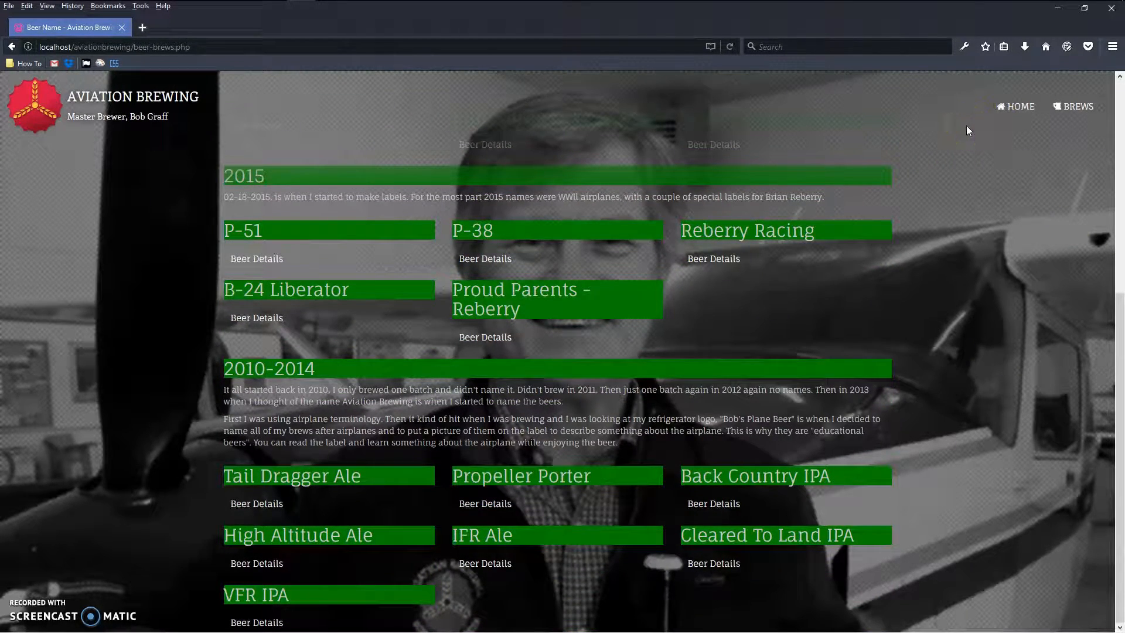
pyautogui.moveTo(1008, 453)
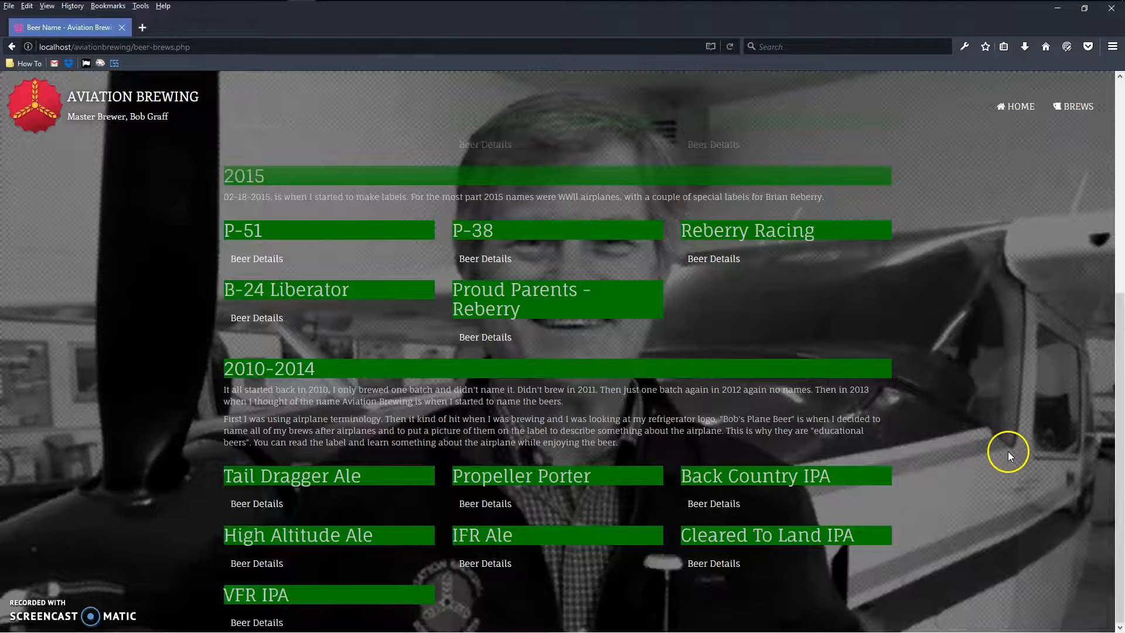
pyautogui.moveTo(983, 417)
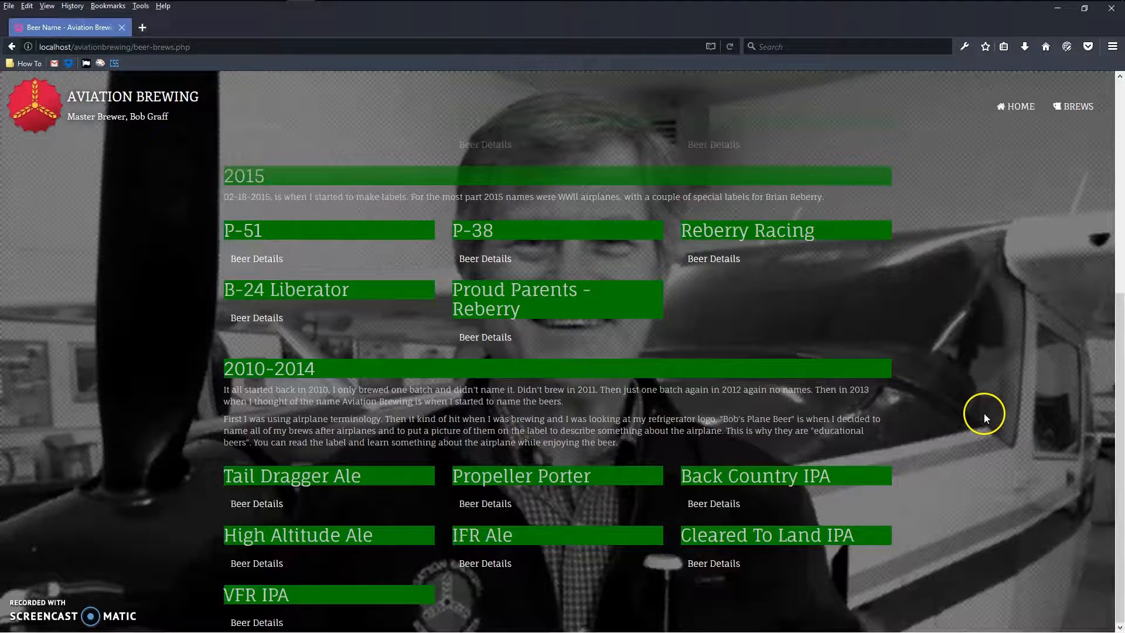
pyautogui.moveTo(471, 118)
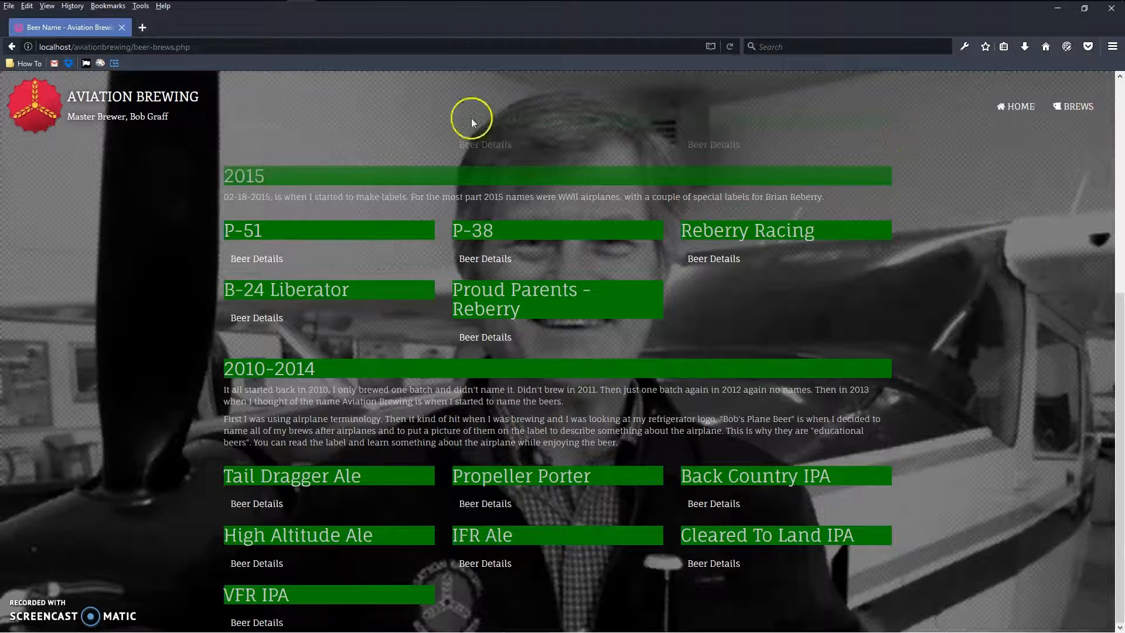
pyautogui.moveTo(867, 136)
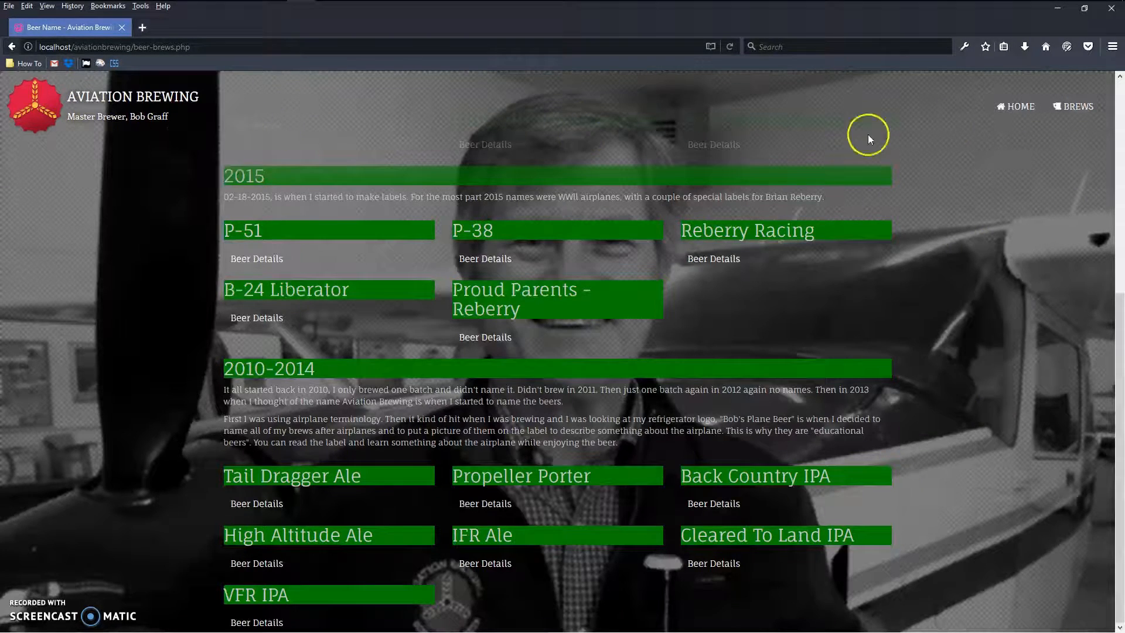
pyautogui.scroll(3)
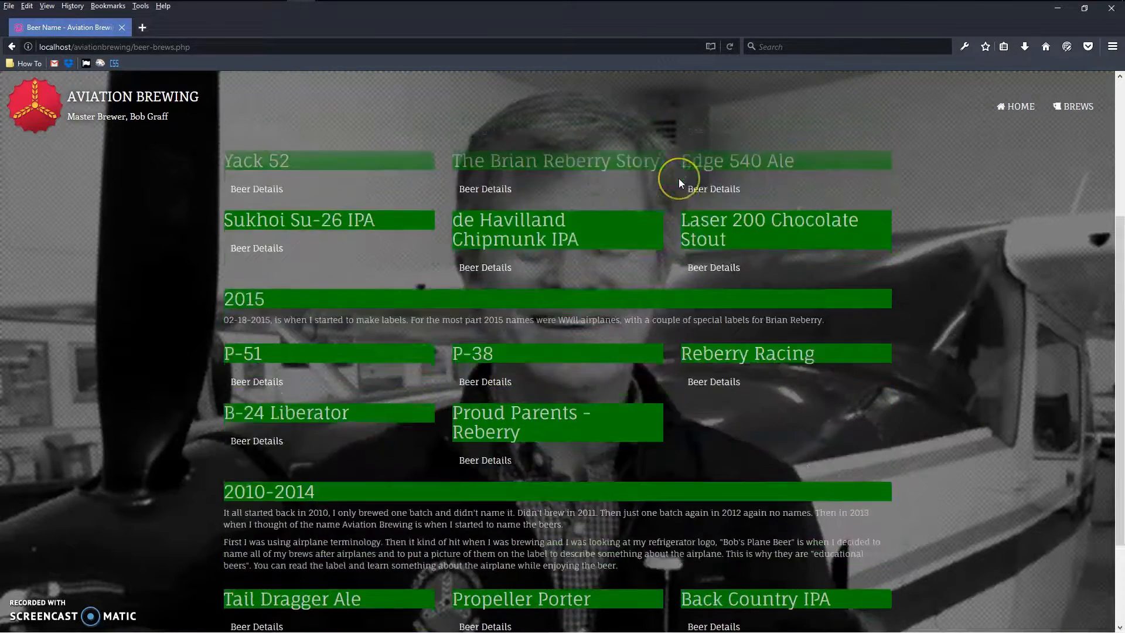
pyautogui.scroll(-3)
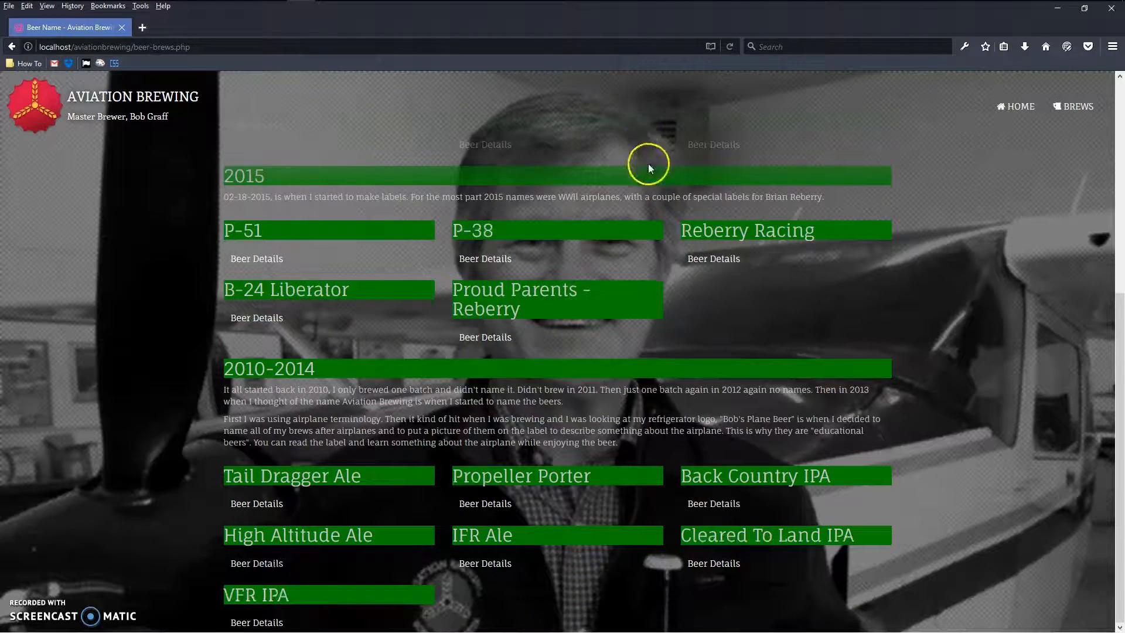
pyautogui.moveTo(671, 95)
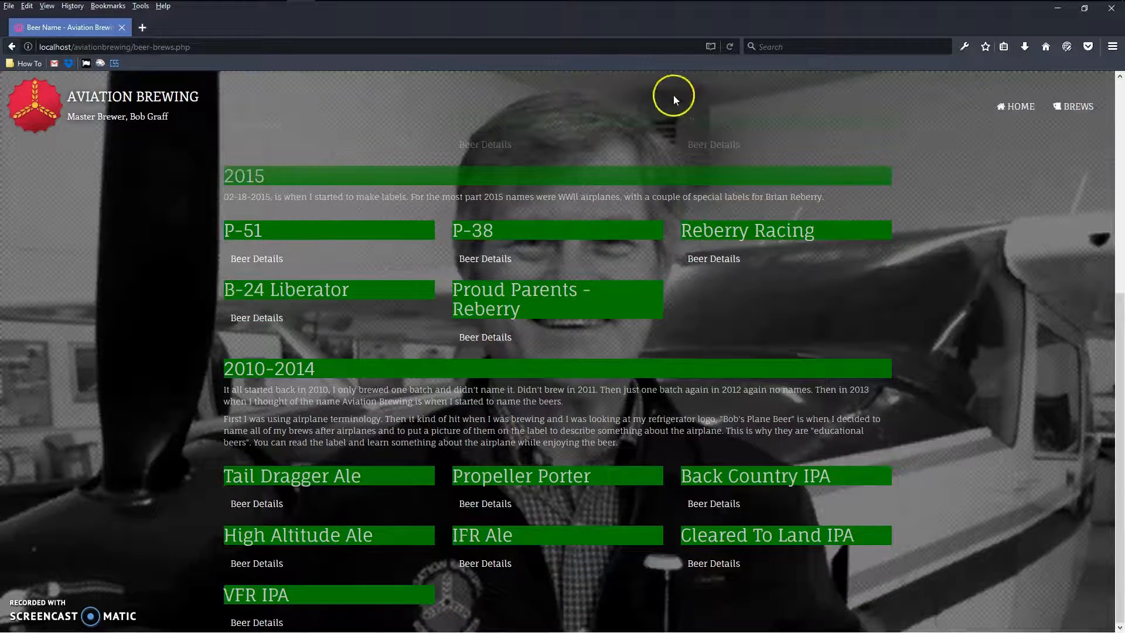
pyautogui.moveTo(1016, 453)
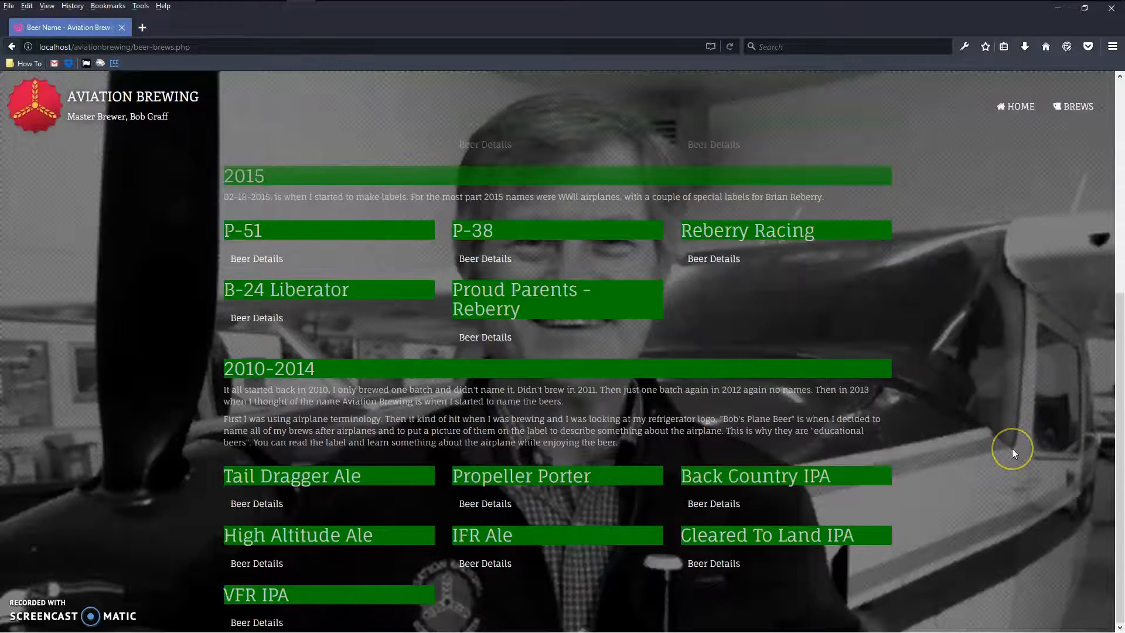
pyautogui.moveTo(674, 329)
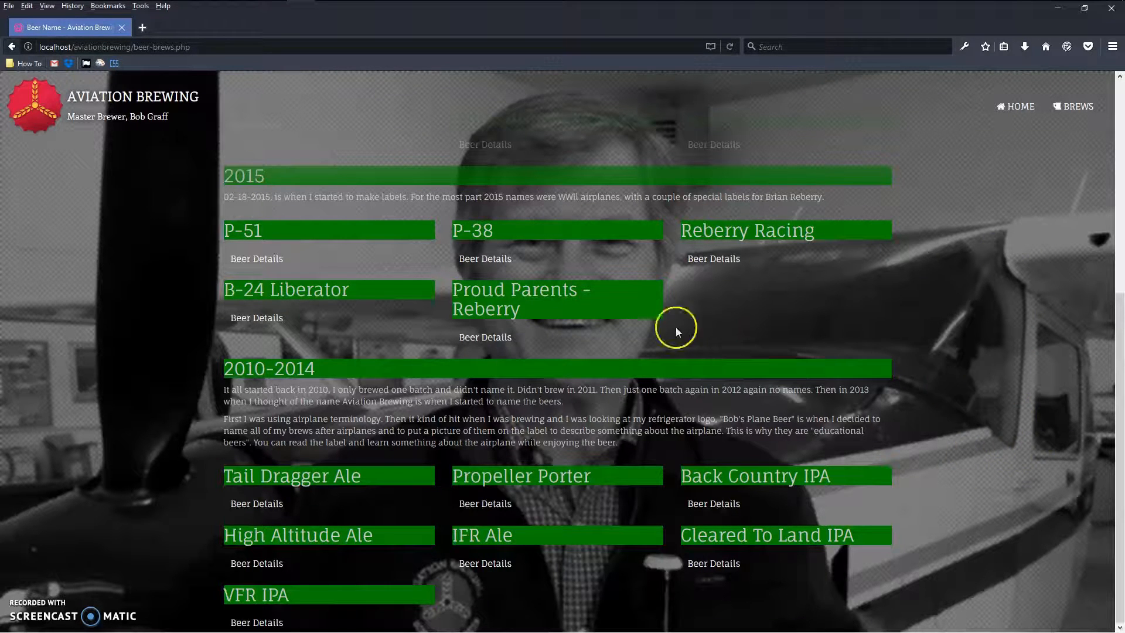
pyautogui.scroll(3)
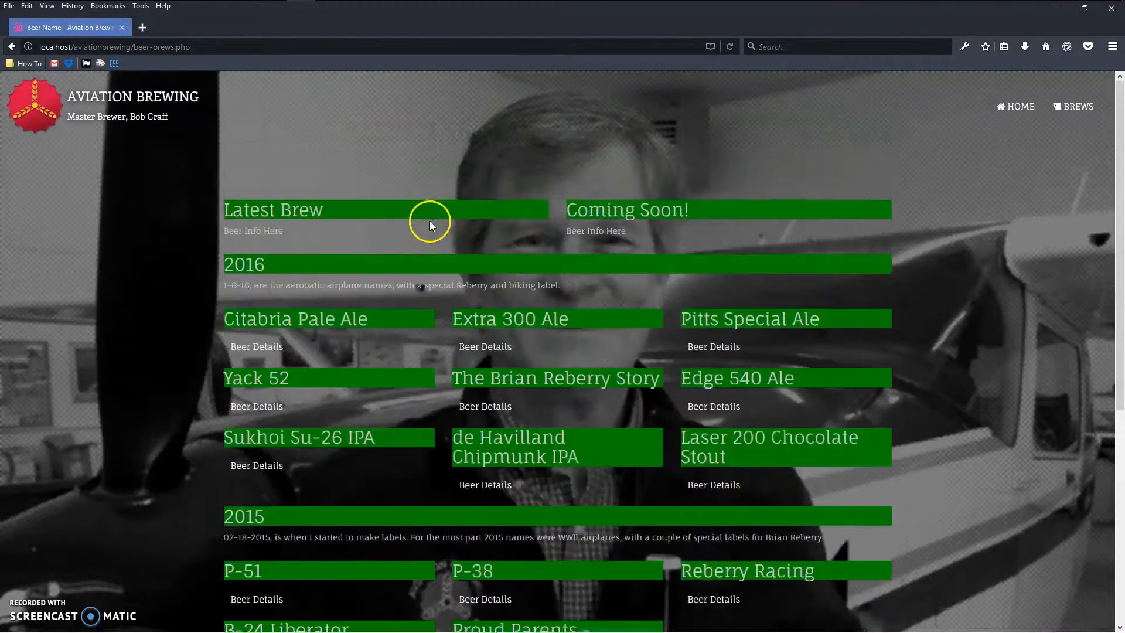
pyautogui.scroll(-3)
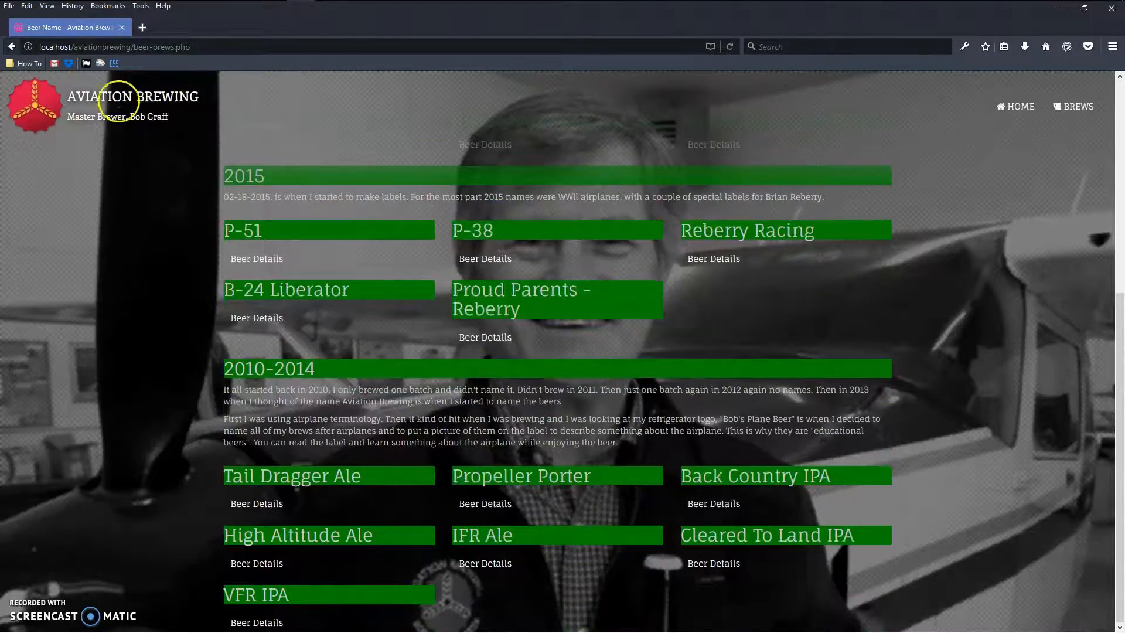
pyautogui.moveTo(127, 87)
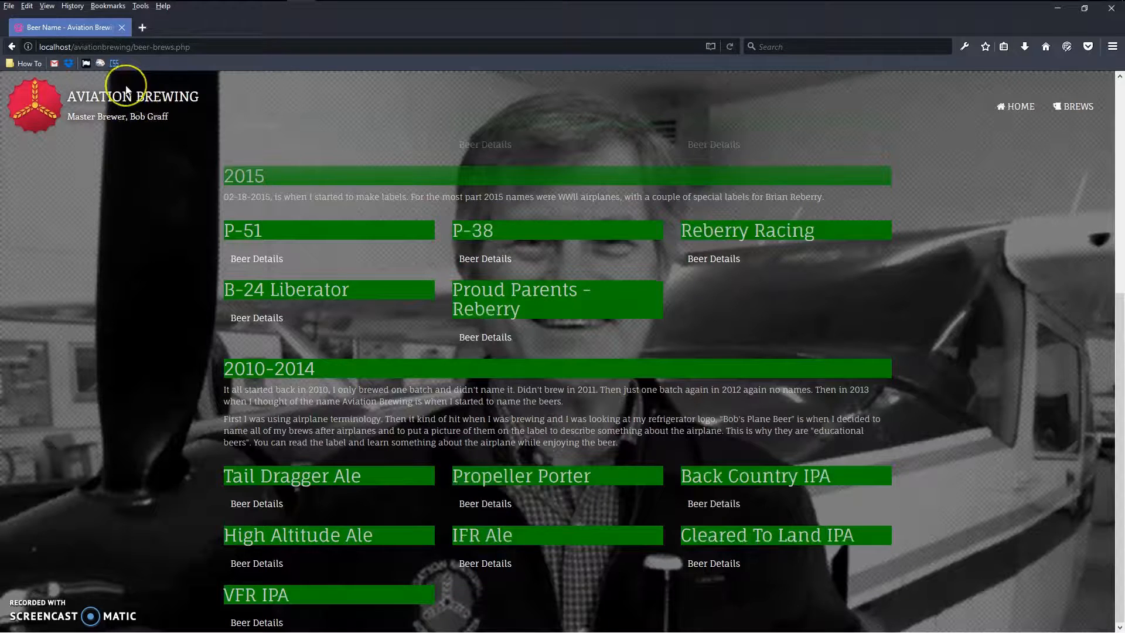
pyautogui.moveTo(222, 136)
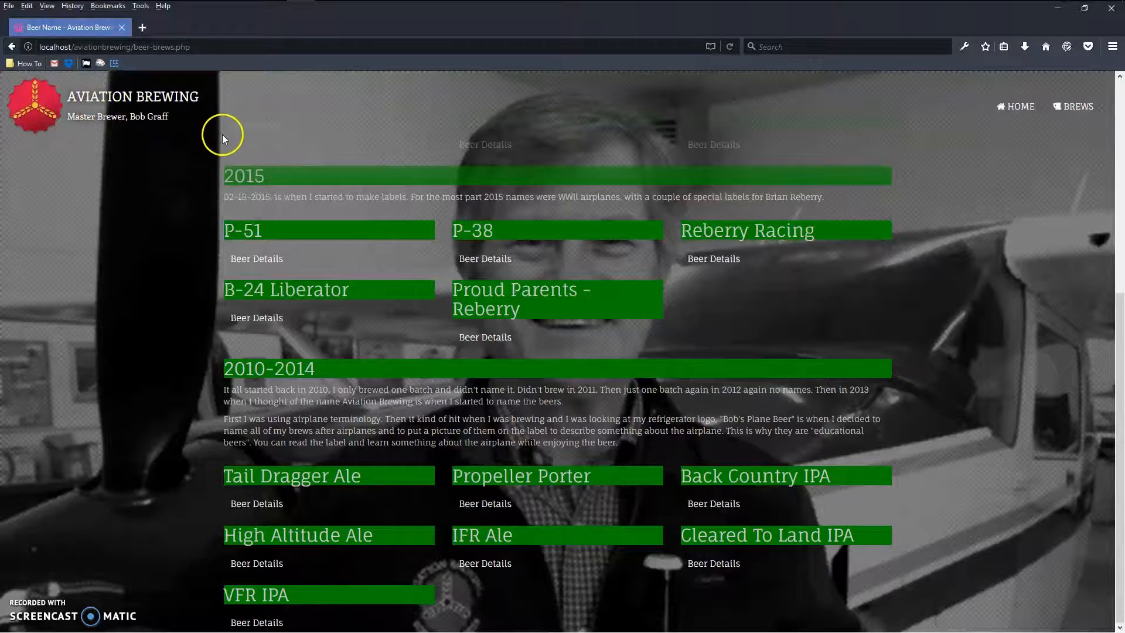
pyautogui.moveTo(201, 215)
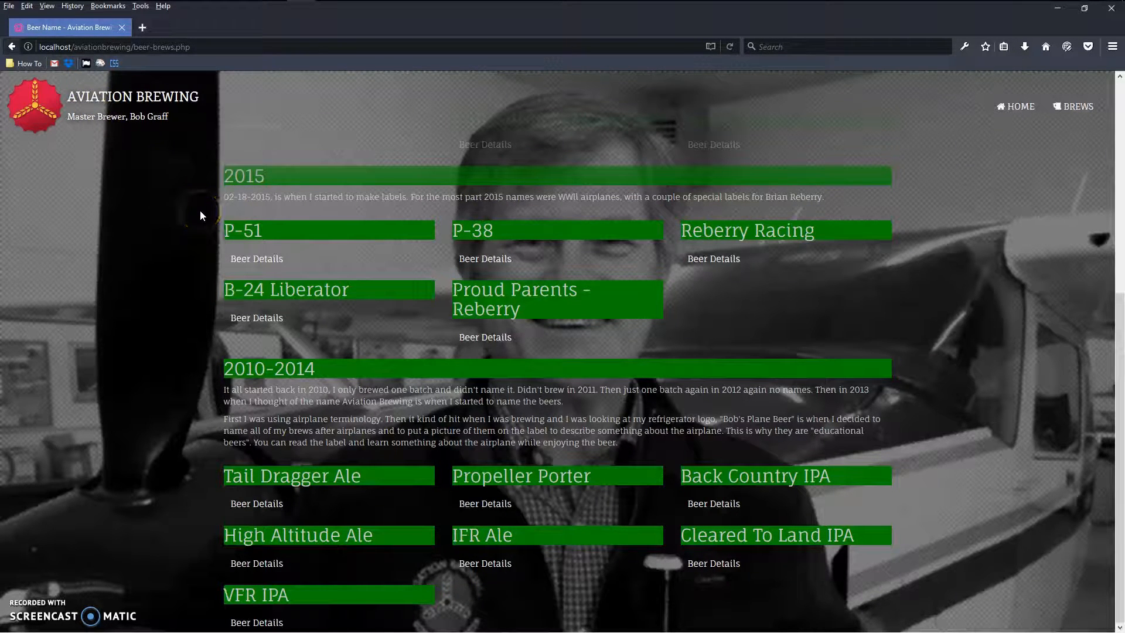
pyautogui.moveTo(282, 144)
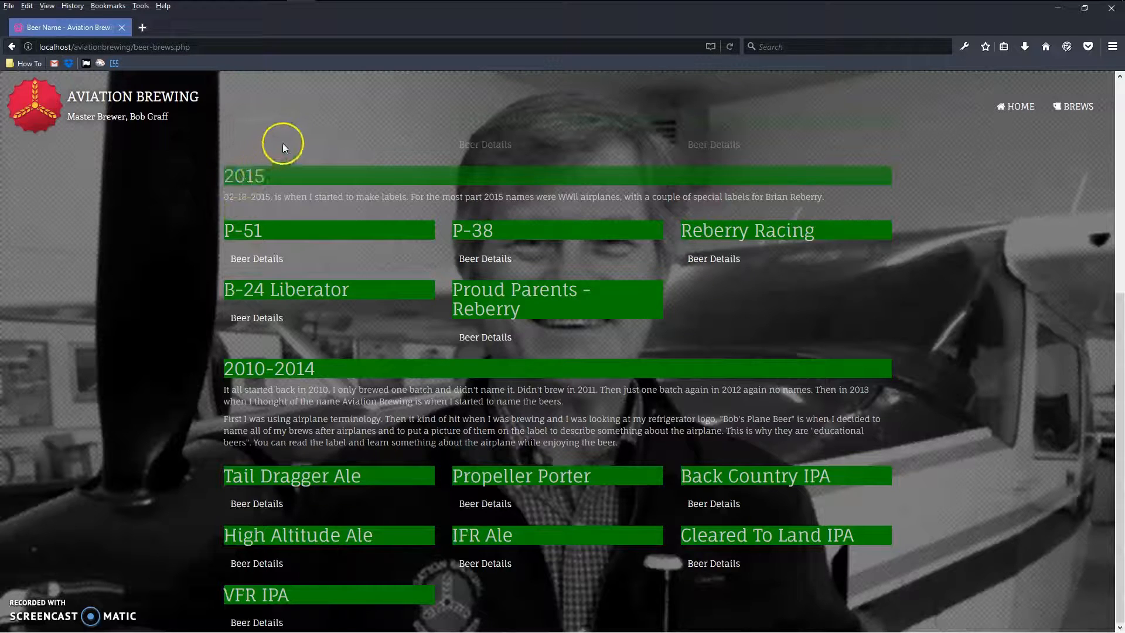
pyautogui.moveTo(377, 178)
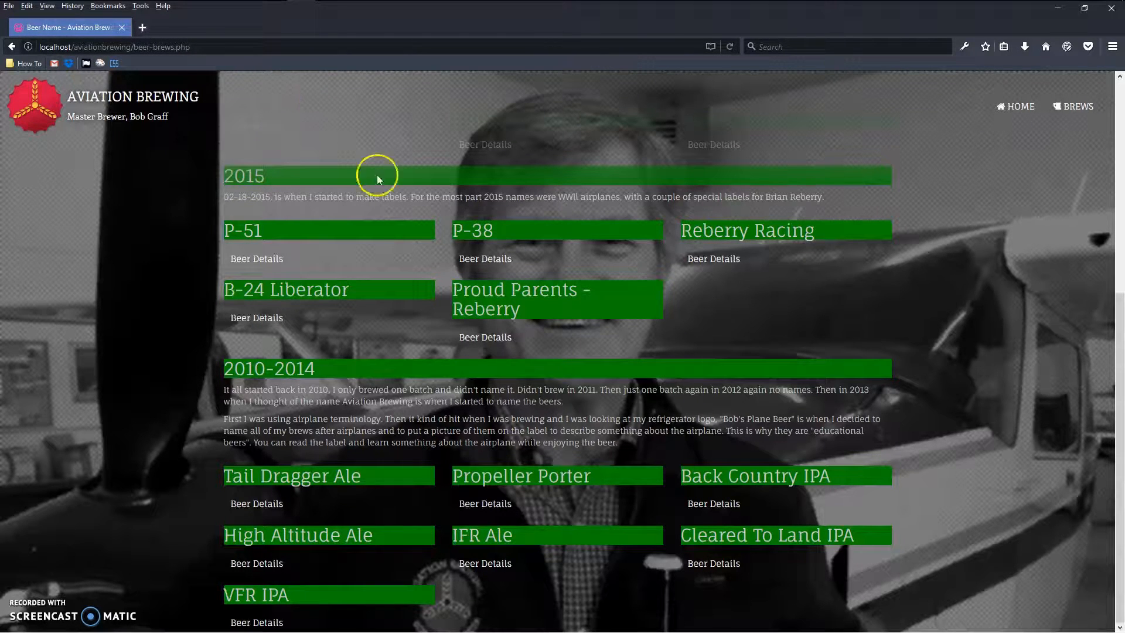
pyautogui.moveTo(203, 305)
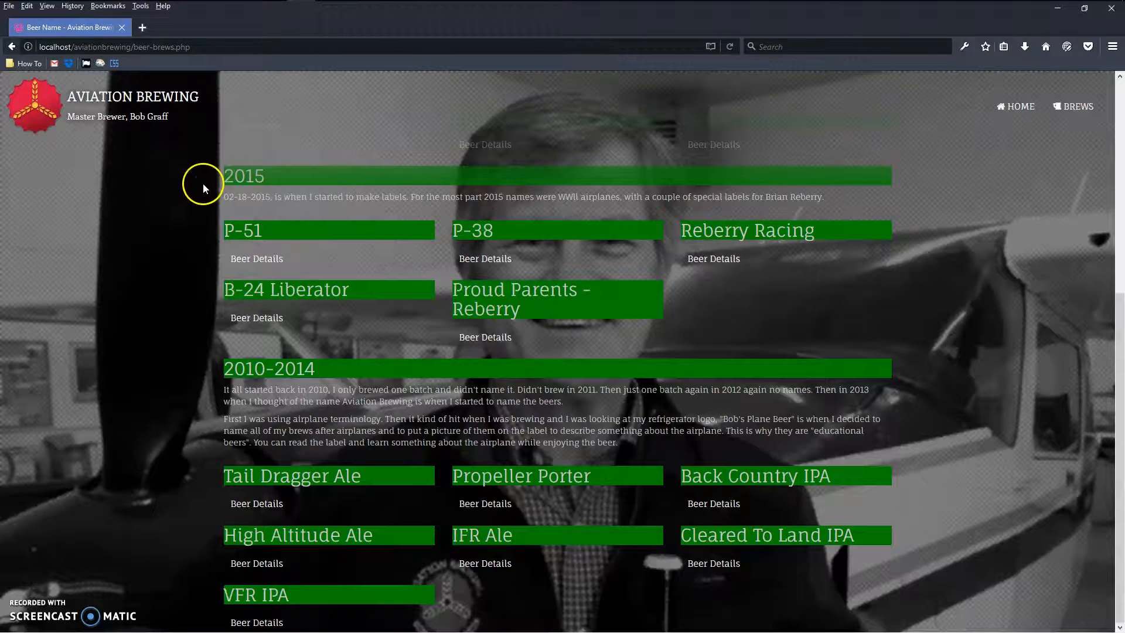
pyautogui.moveTo(170, 188)
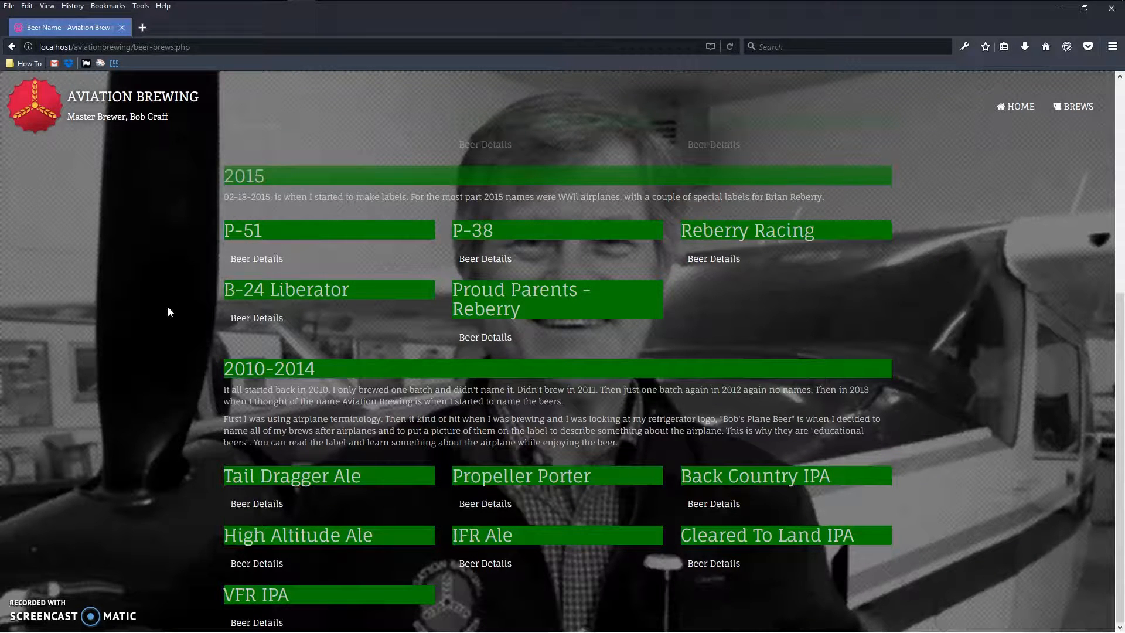
pyautogui.moveTo(177, 311)
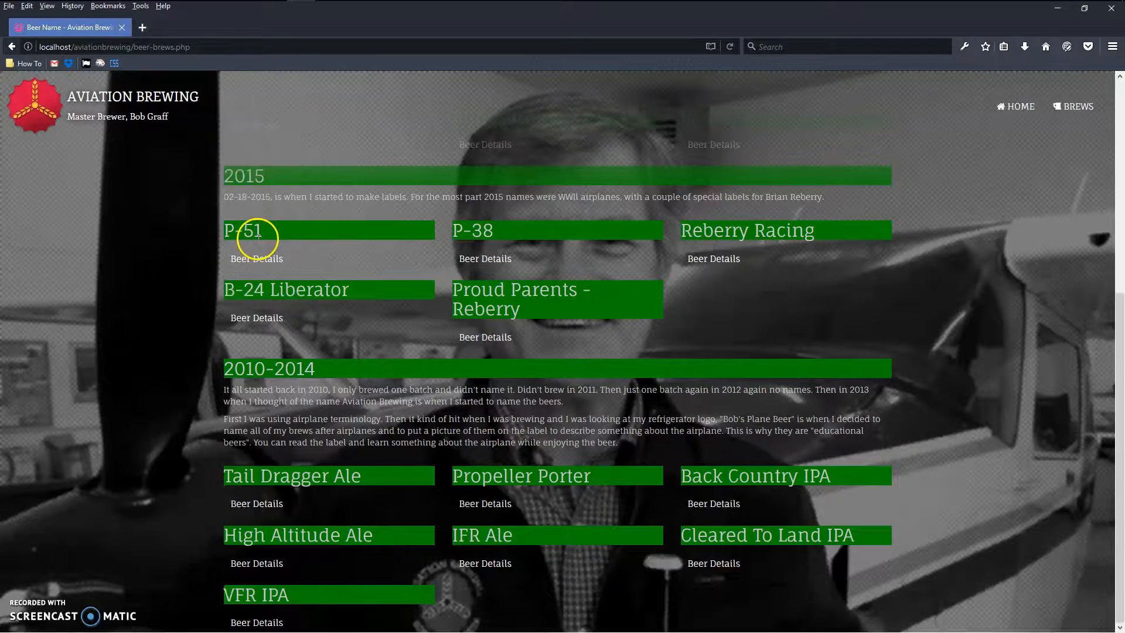
pyautogui.moveTo(198, 234)
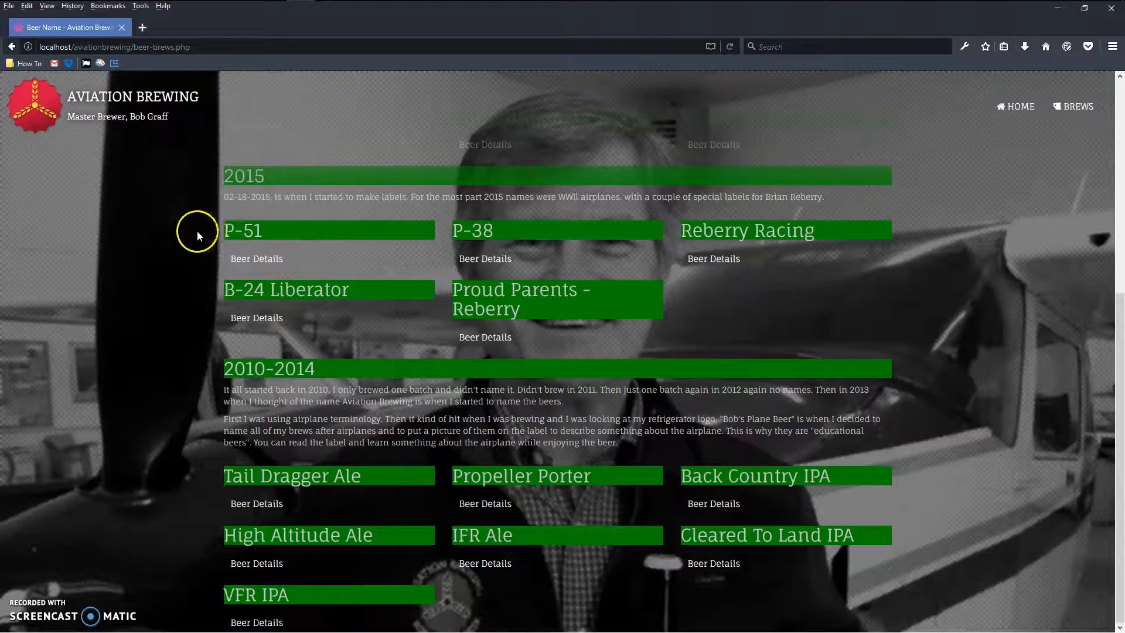
pyautogui.moveTo(181, 219)
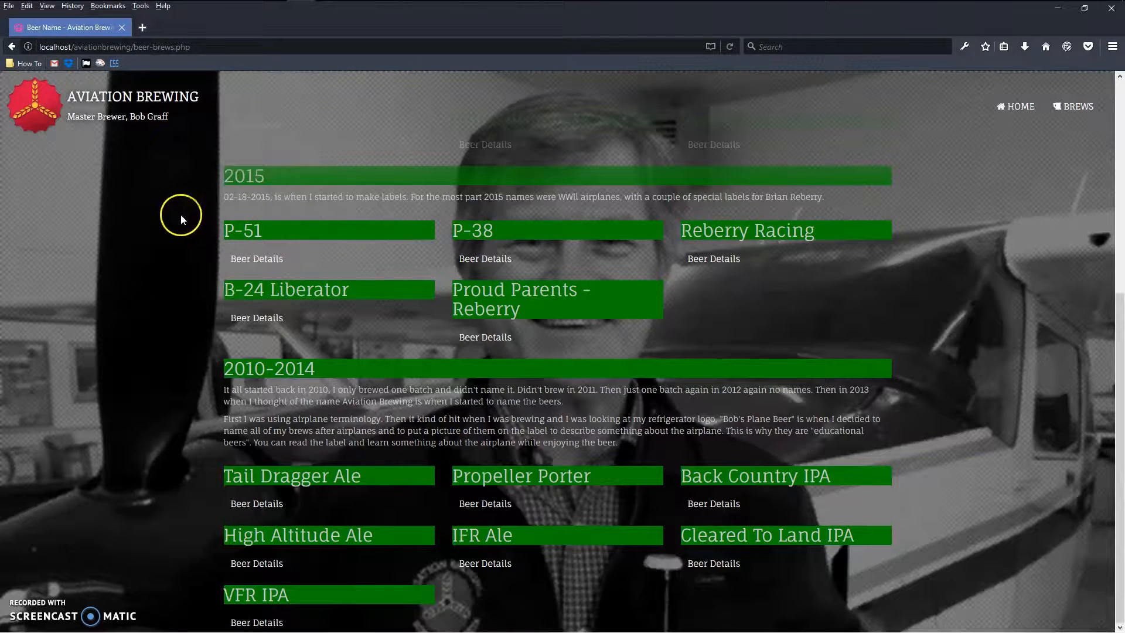
pyautogui.moveTo(181, 215)
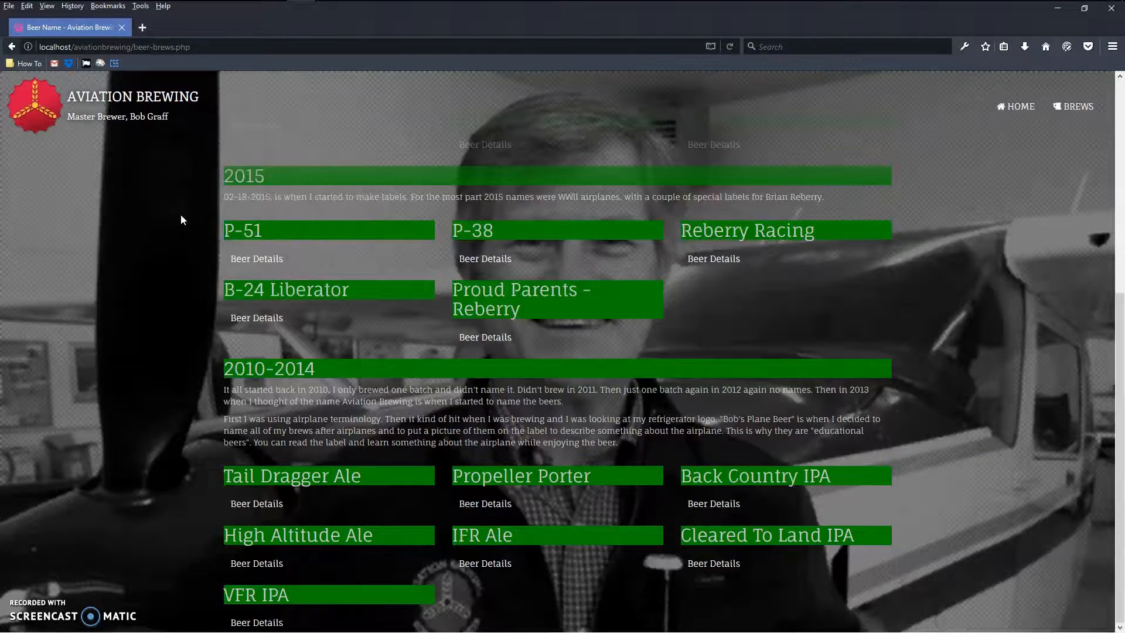
pyautogui.scroll(3)
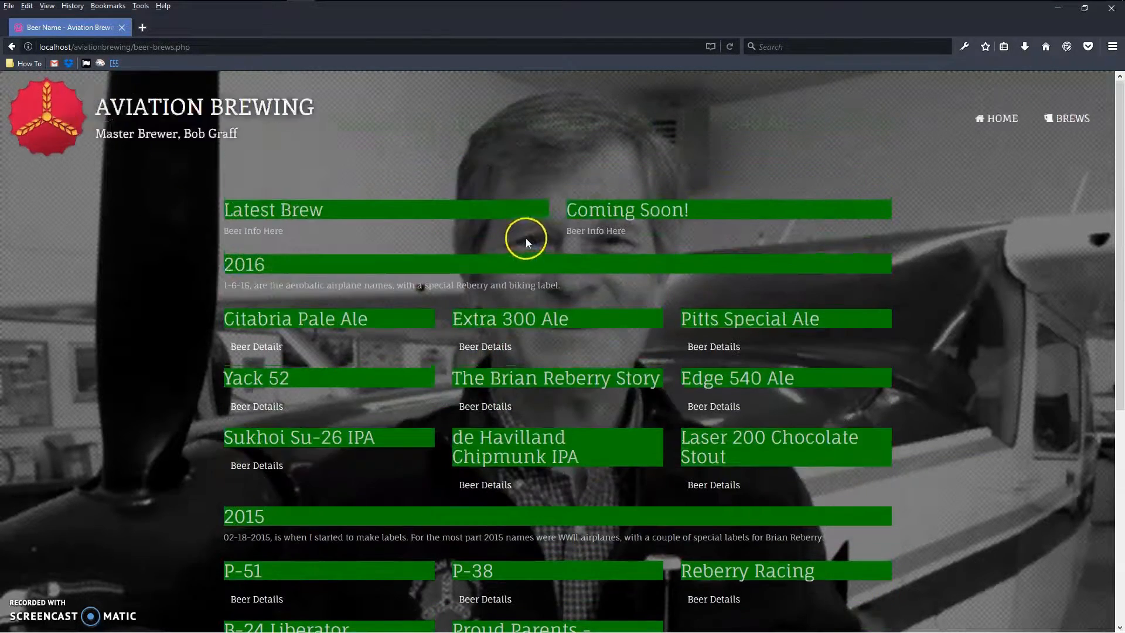
pyautogui.scroll(-3)
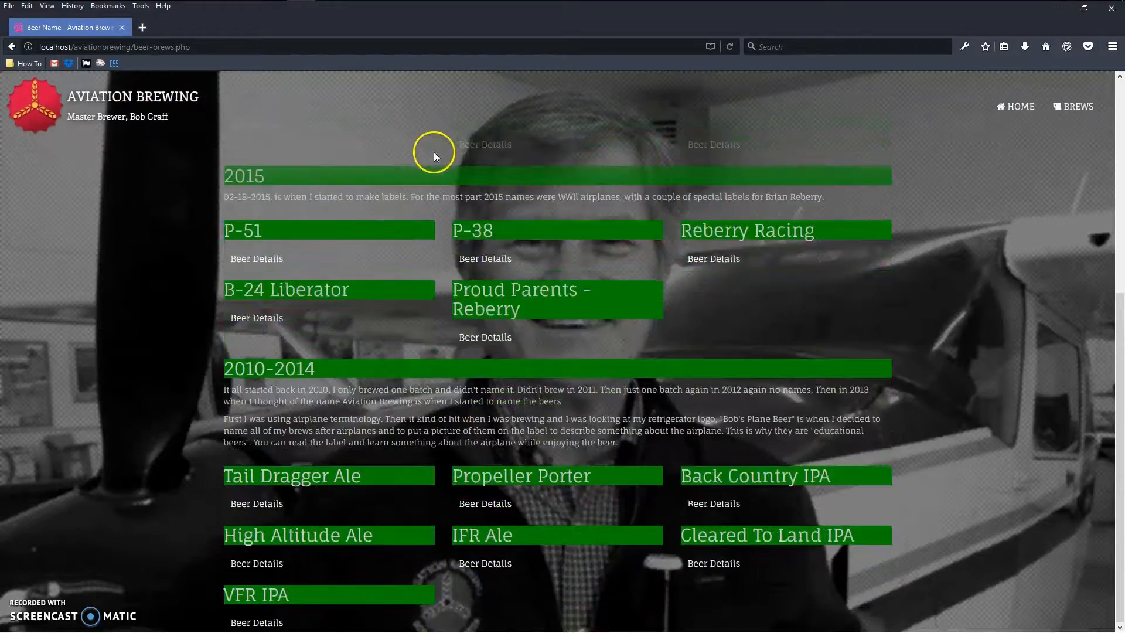
pyautogui.scroll(3)
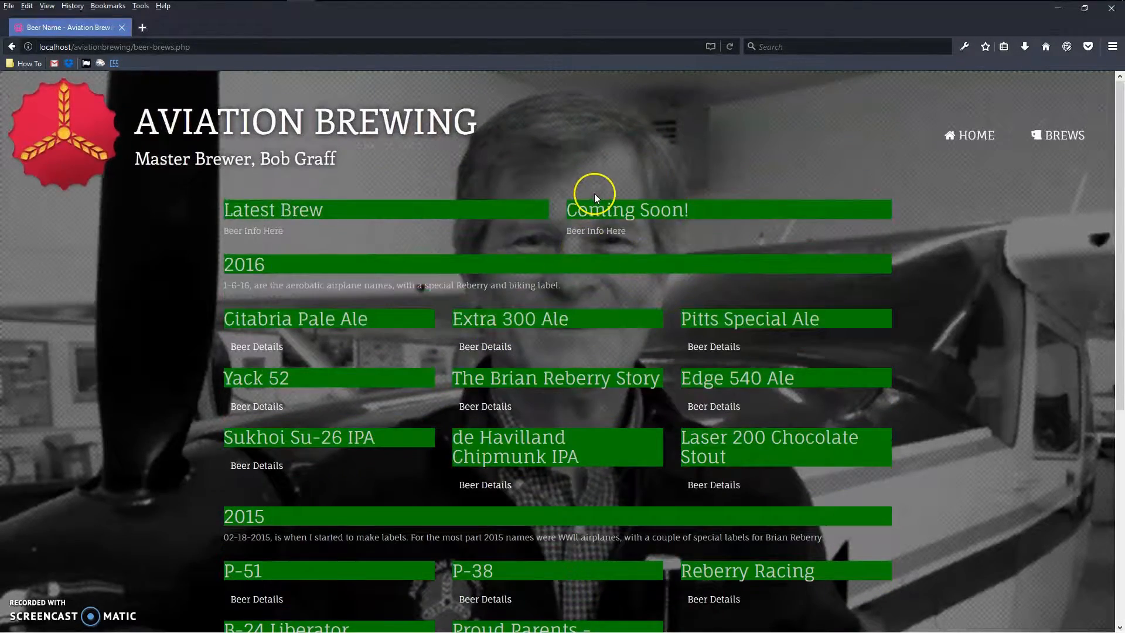
pyautogui.scroll(-3)
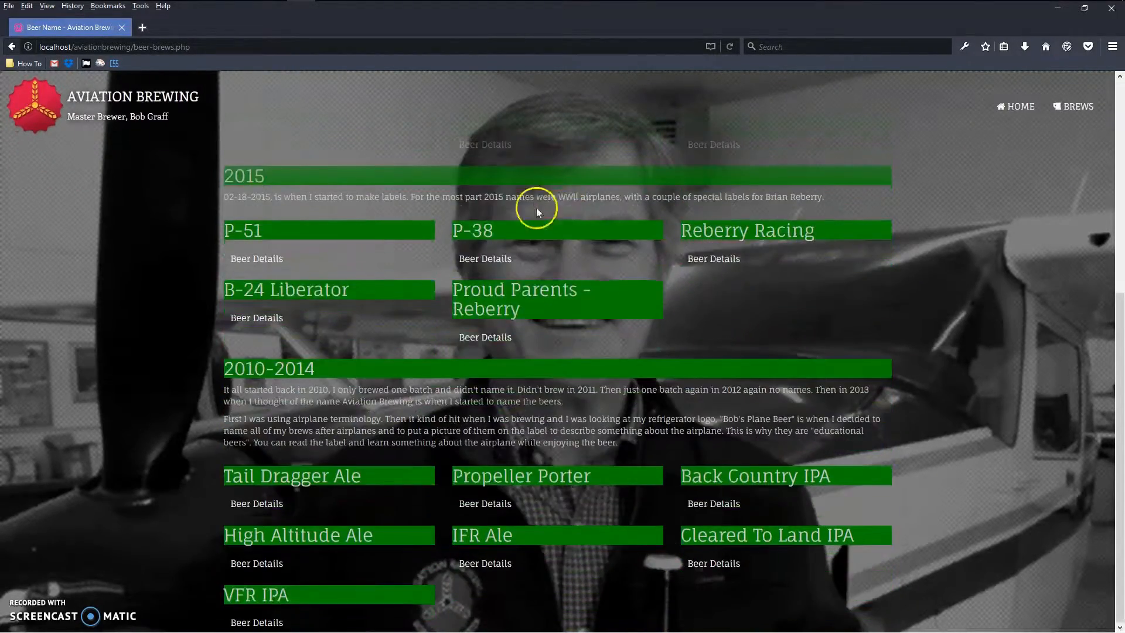
pyautogui.moveTo(242, 211)
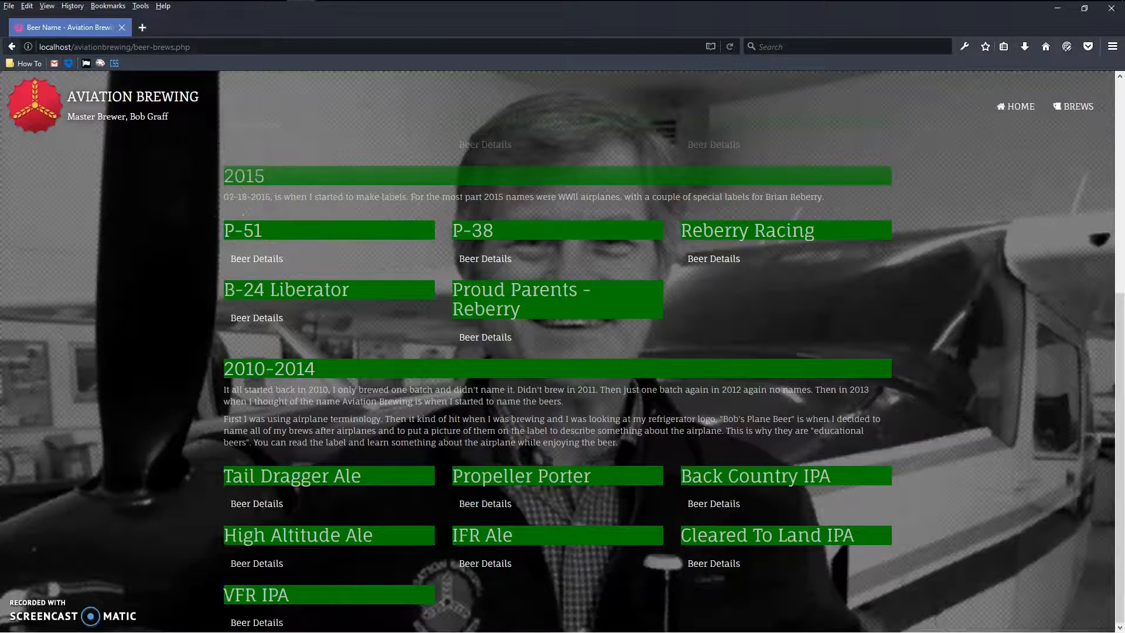
pyautogui.scroll(3)
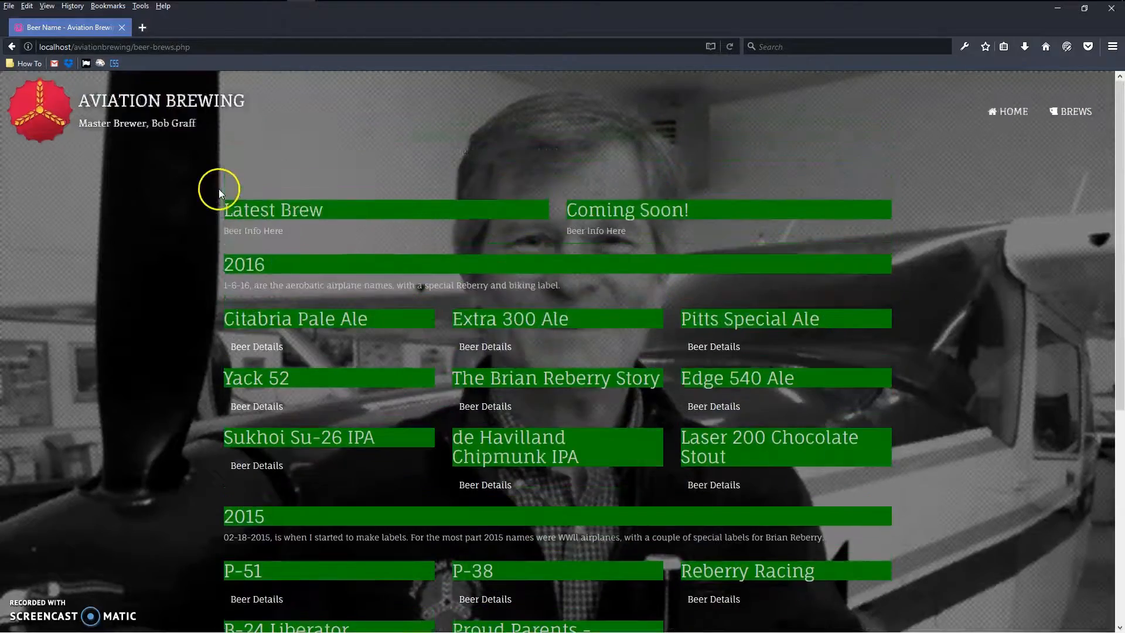
pyautogui.scroll(-3)
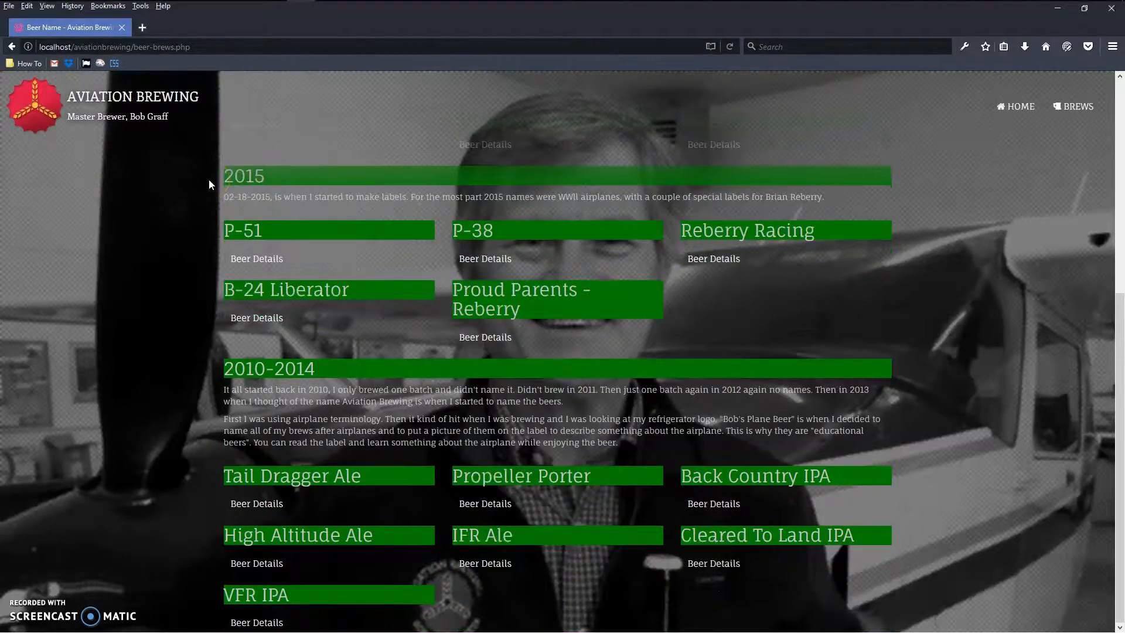
pyautogui.scroll(3)
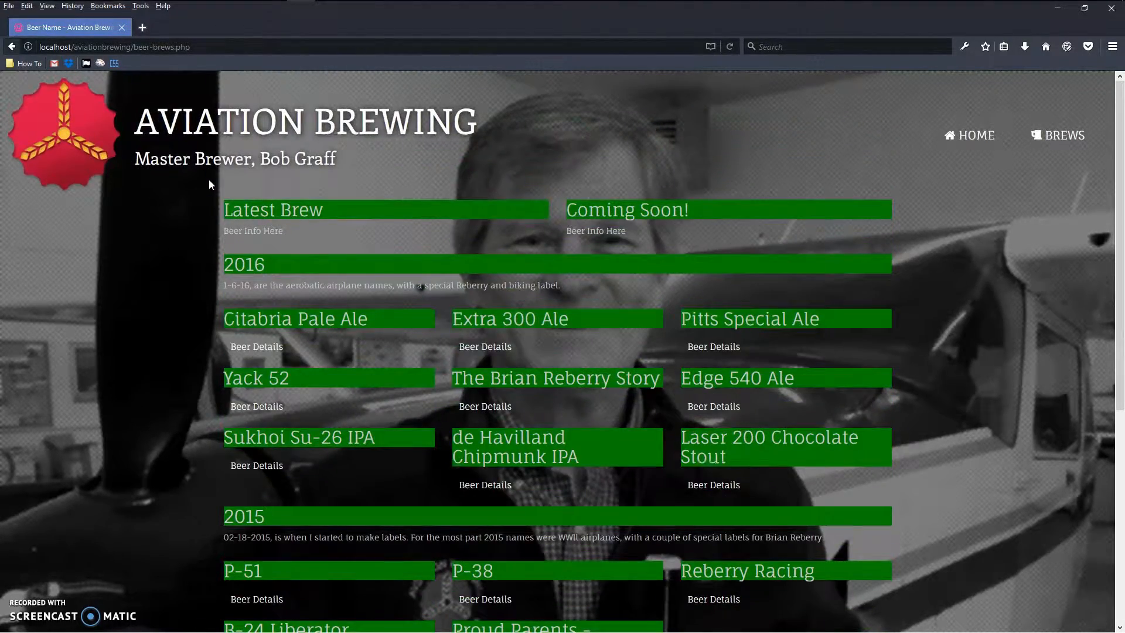
pyautogui.scroll(-3)
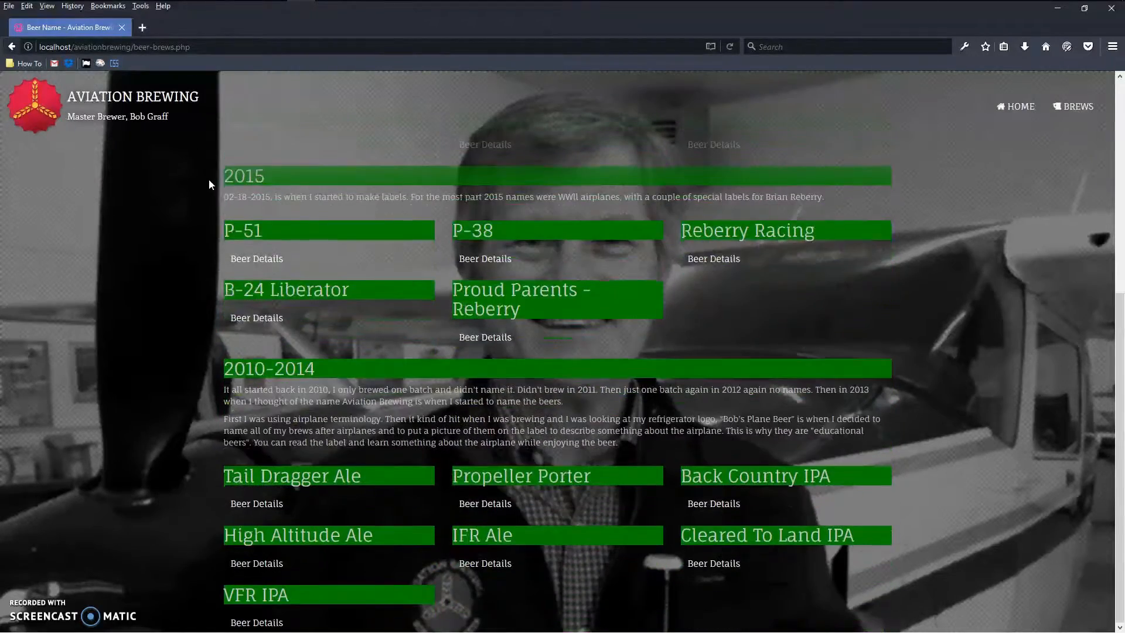
pyautogui.scroll(3)
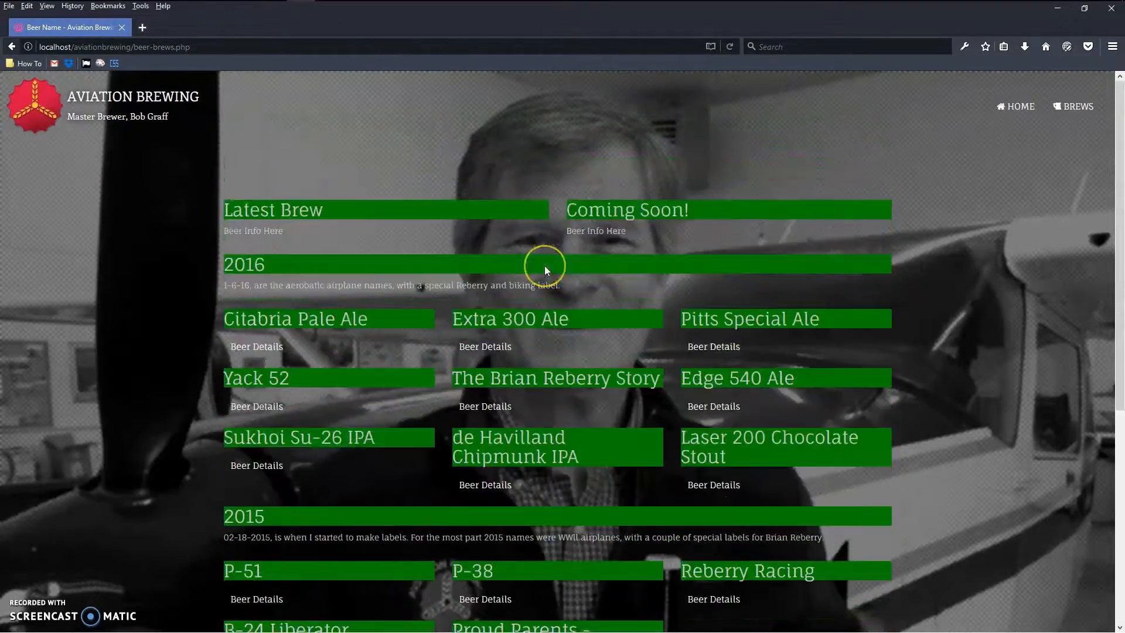
pyautogui.scroll(-3)
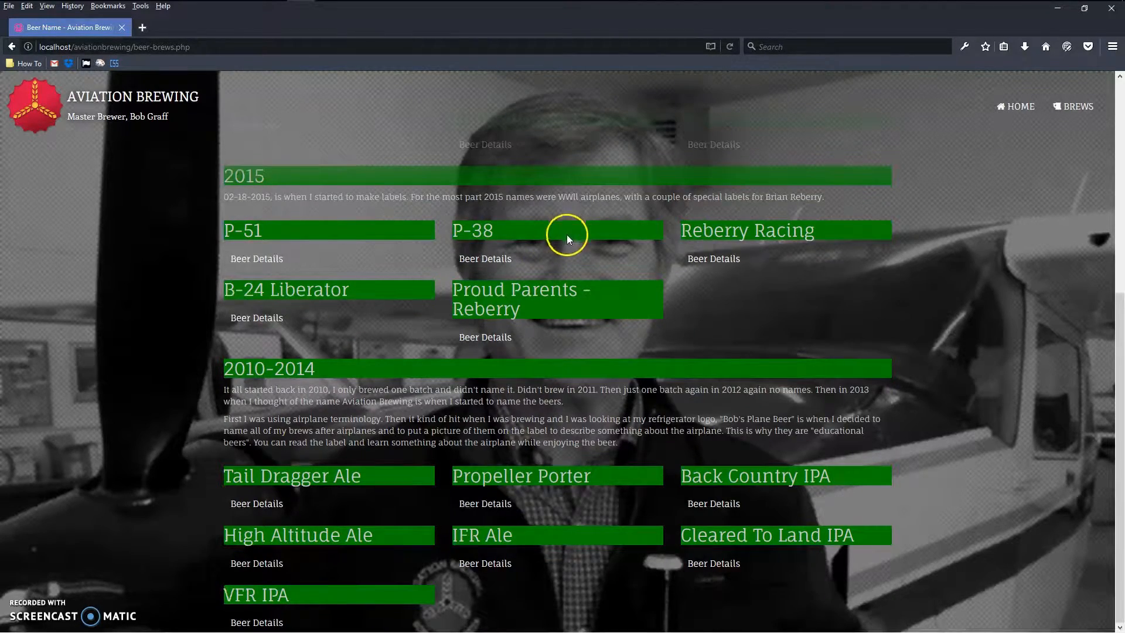
pyautogui.scroll(3)
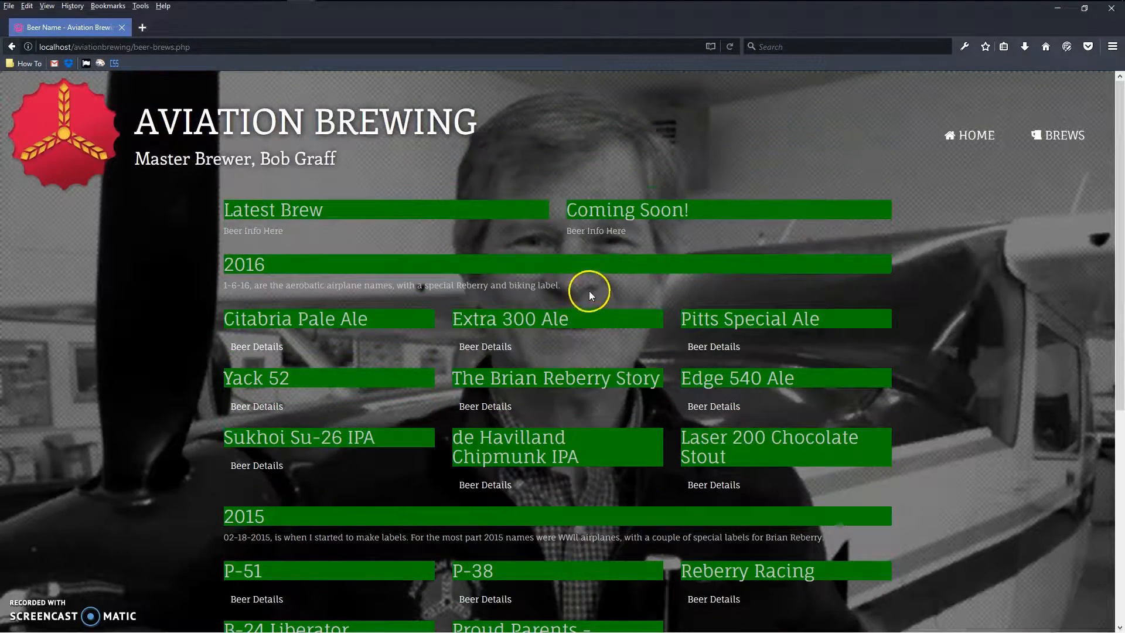
pyautogui.scroll(-3)
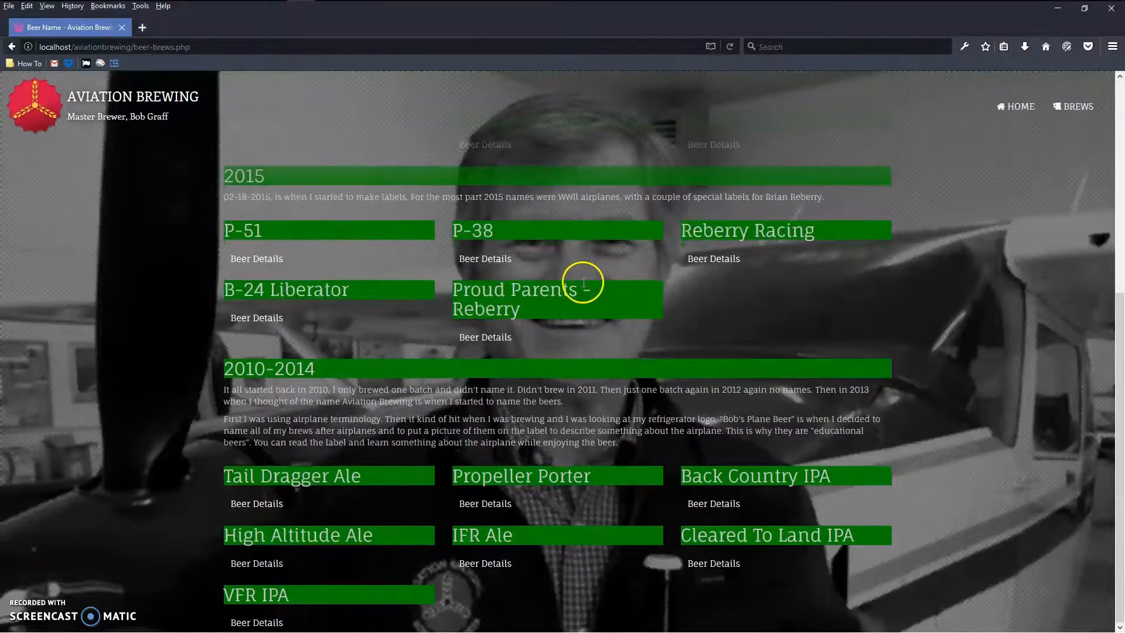
pyautogui.scroll(3)
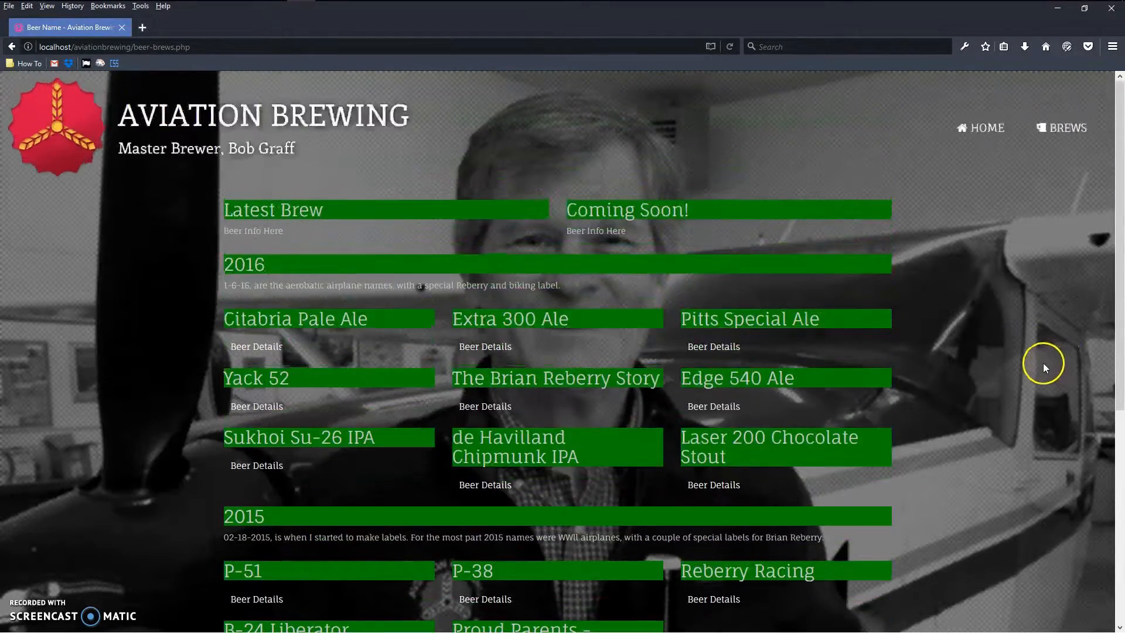
pyautogui.scroll(-3)
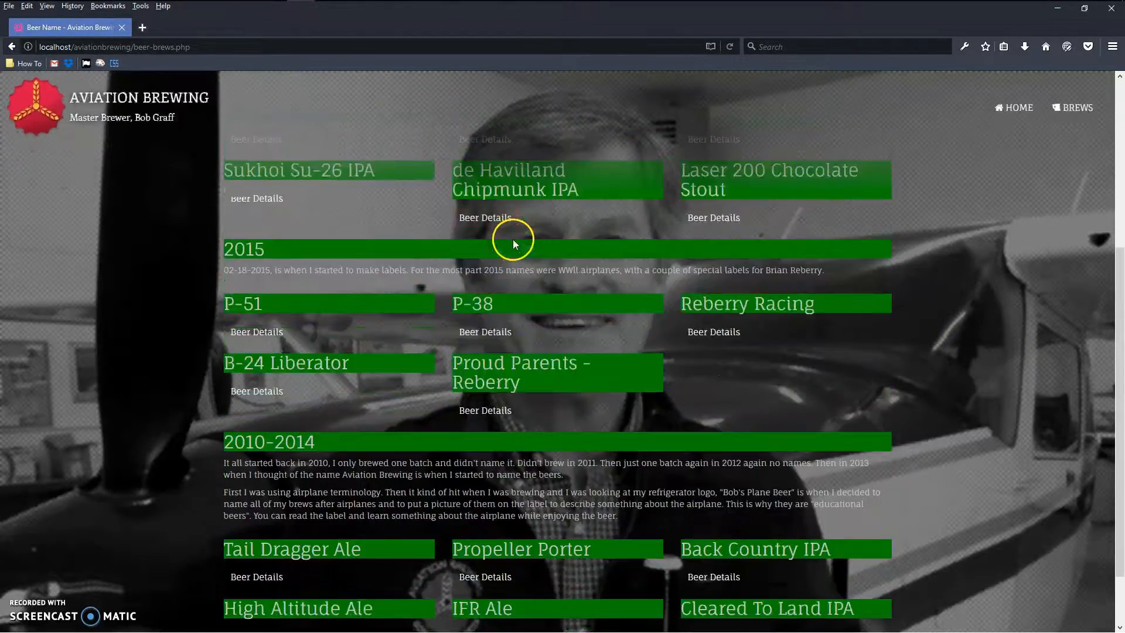
pyautogui.scroll(-3)
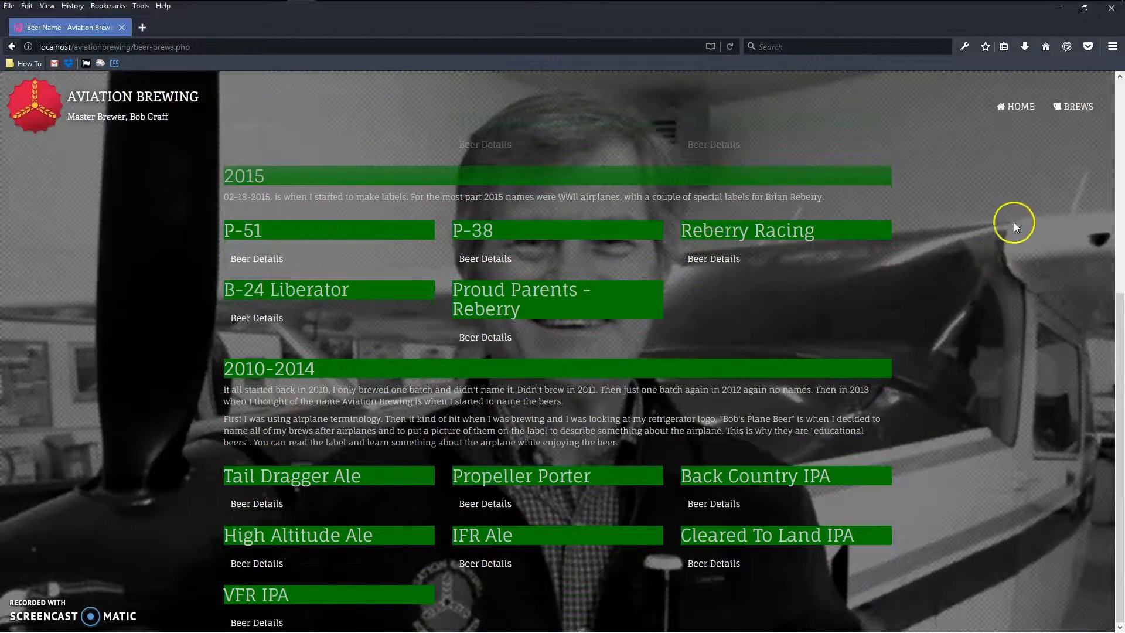
pyautogui.scroll(3)
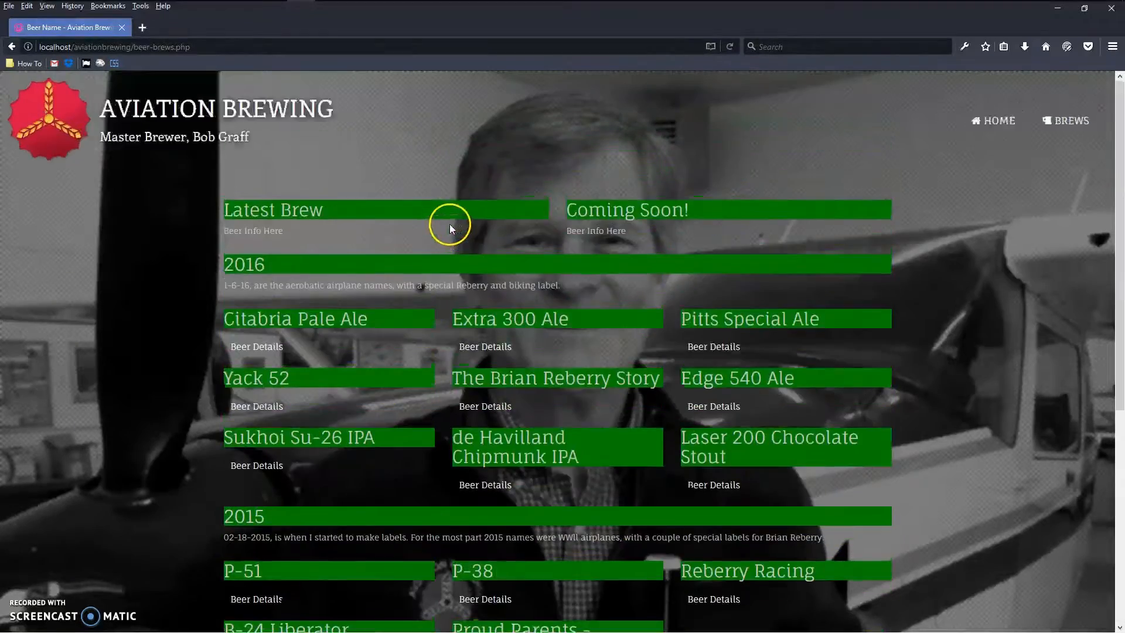
pyautogui.scroll(-3)
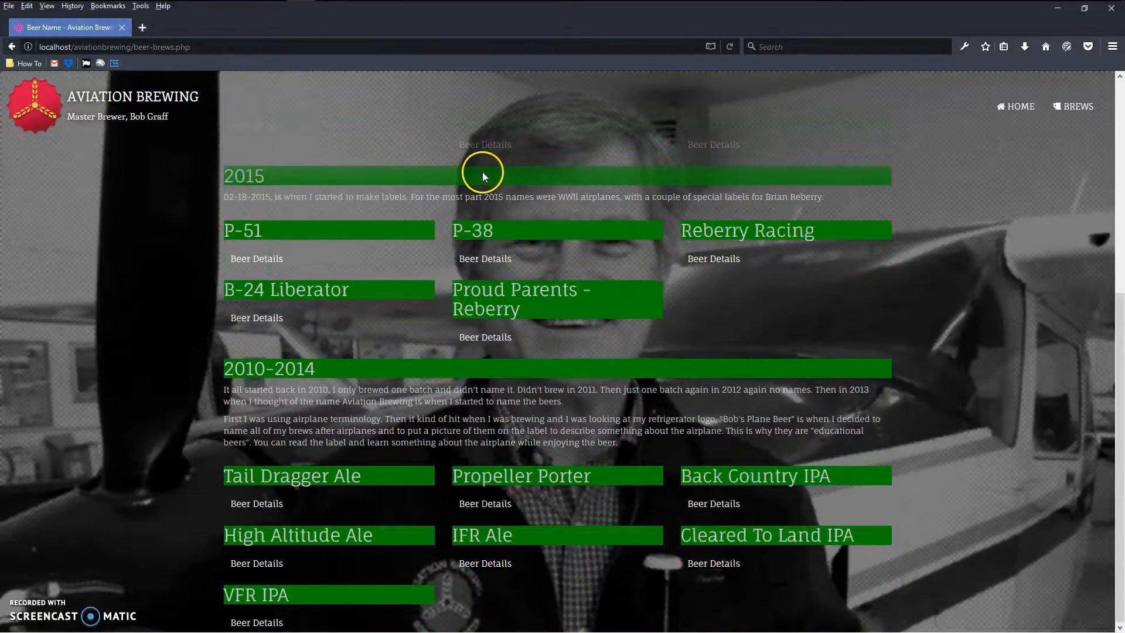
pyautogui.scroll(3)
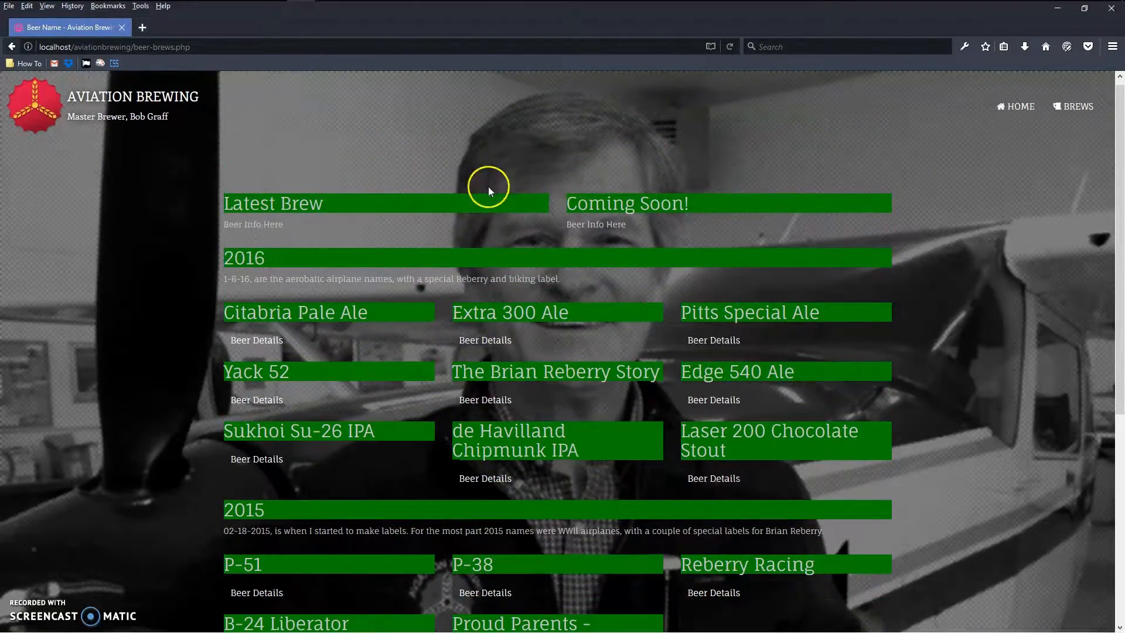
pyautogui.moveTo(490, 173)
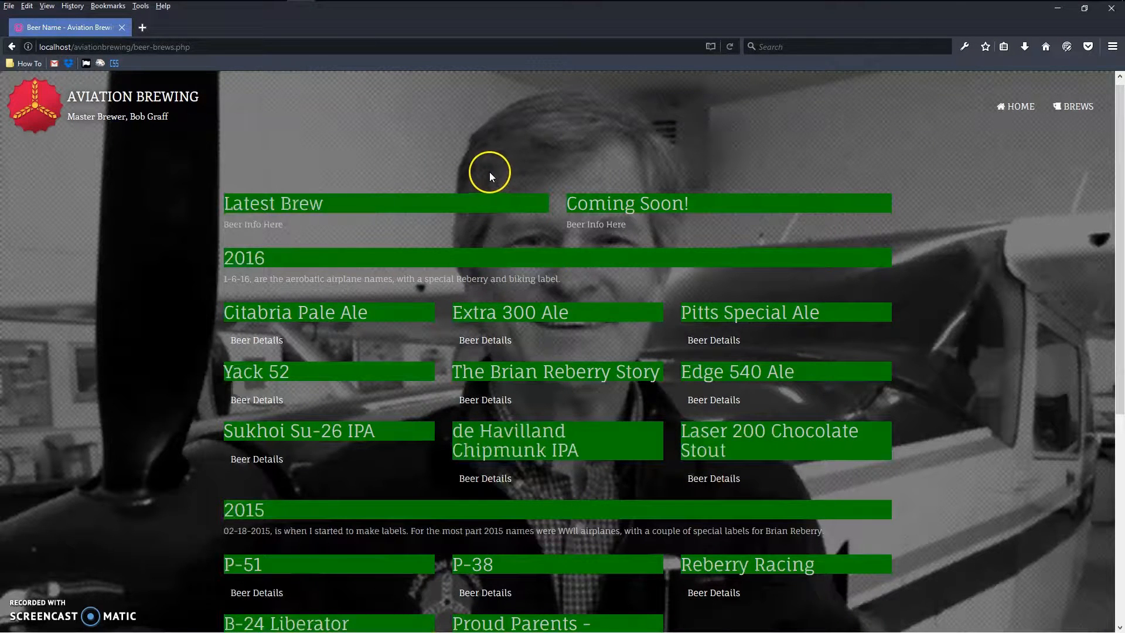
pyautogui.moveTo(306, 172)
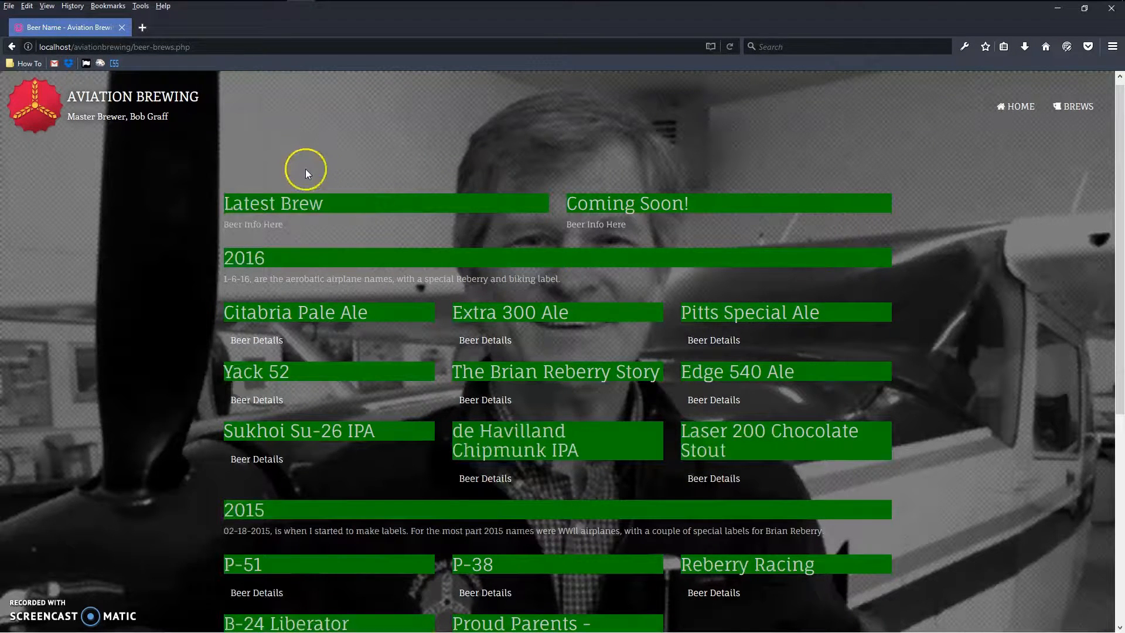
pyautogui.moveTo(188, 272)
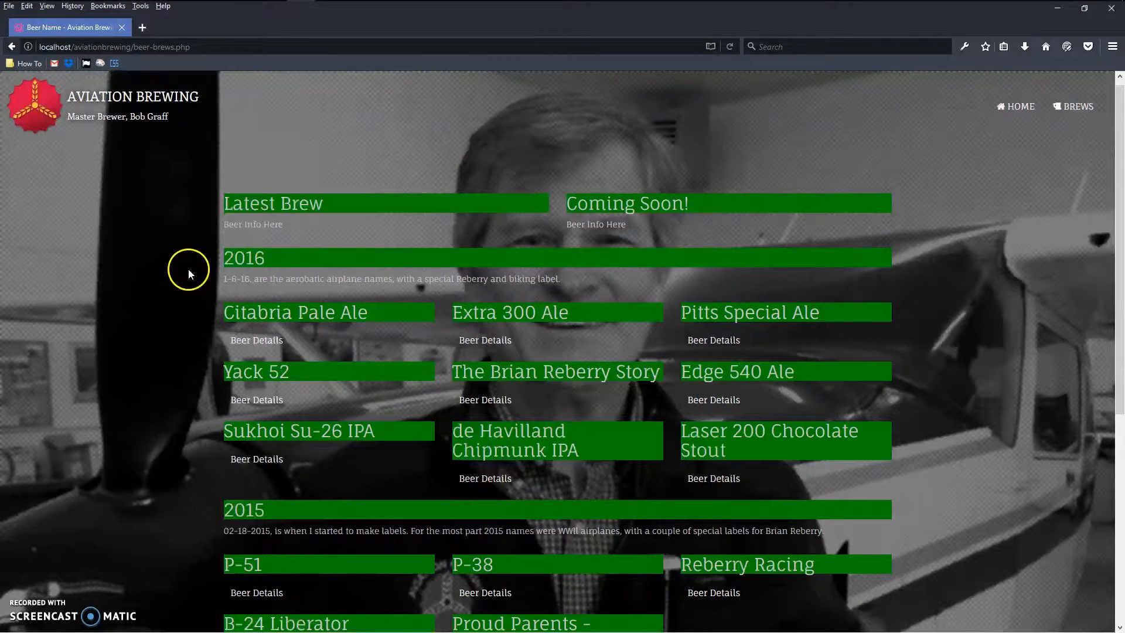
pyautogui.moveTo(274, 268)
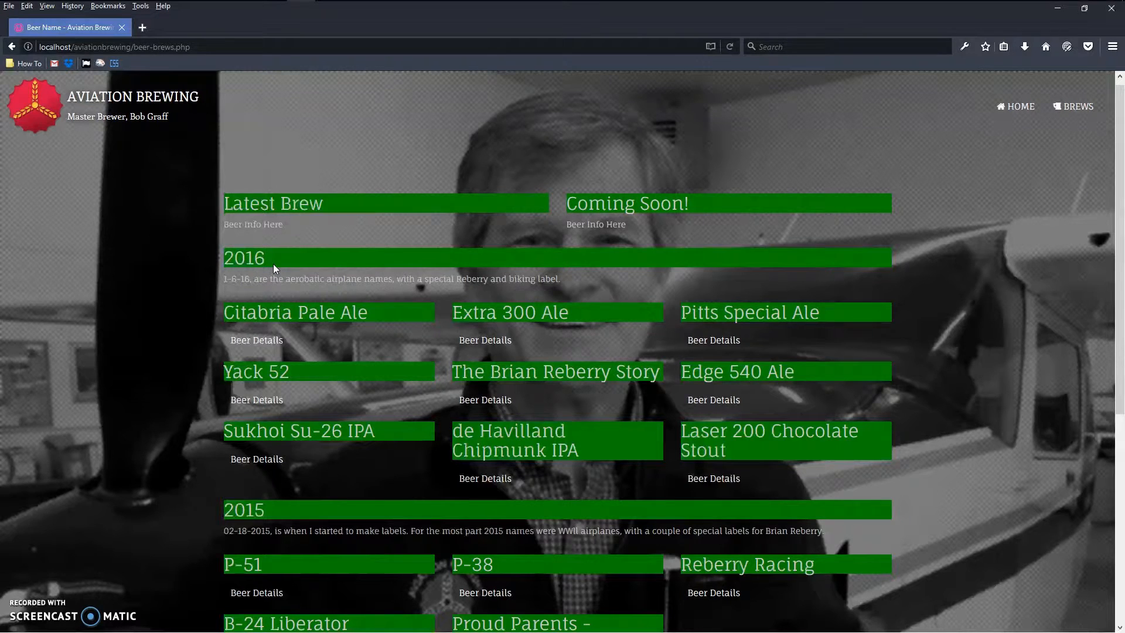
pyautogui.moveTo(320, 266)
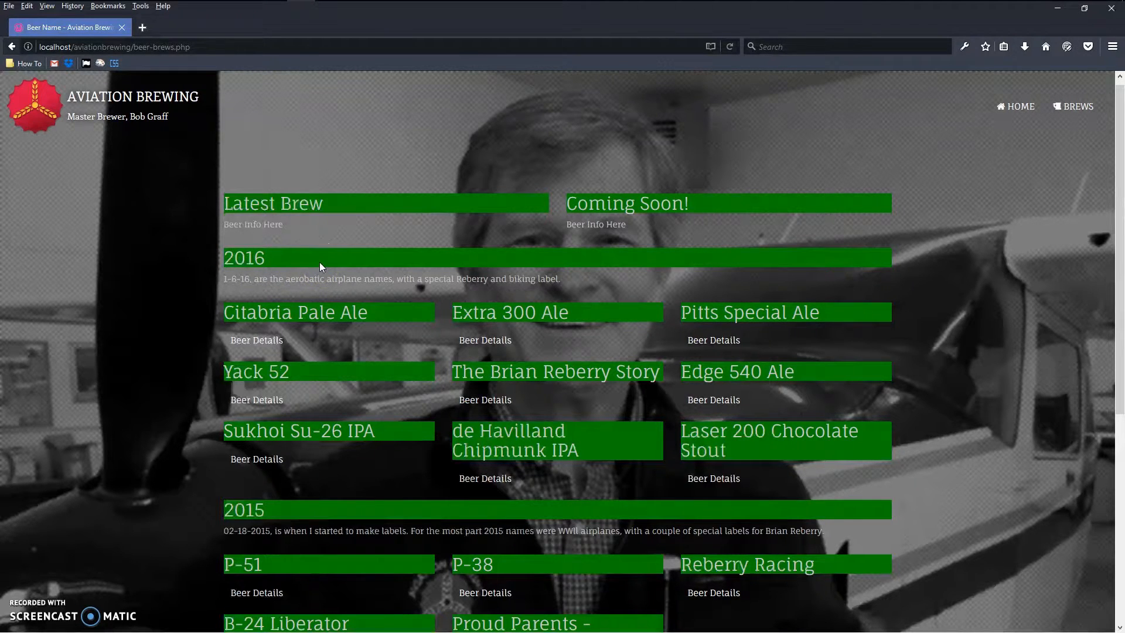